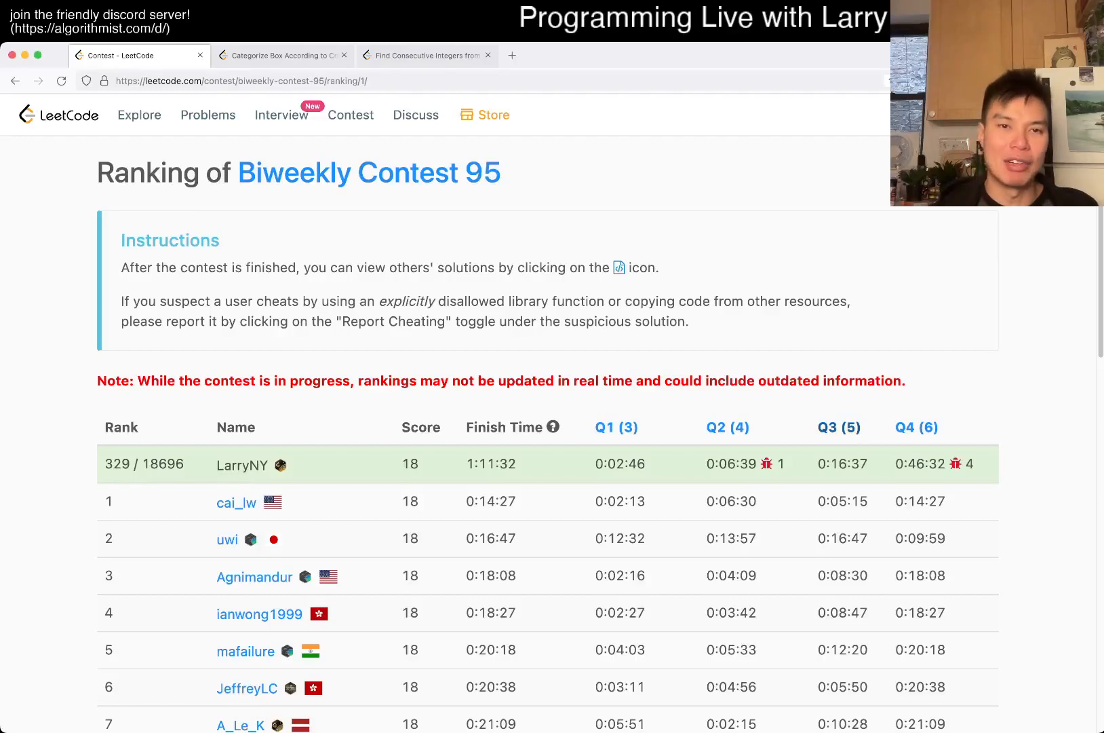
Step: Switch to the 'Find Consecutive Integers from a Data Stream' problem page
{"action": "left_click", "coordinate": [422, 55]}
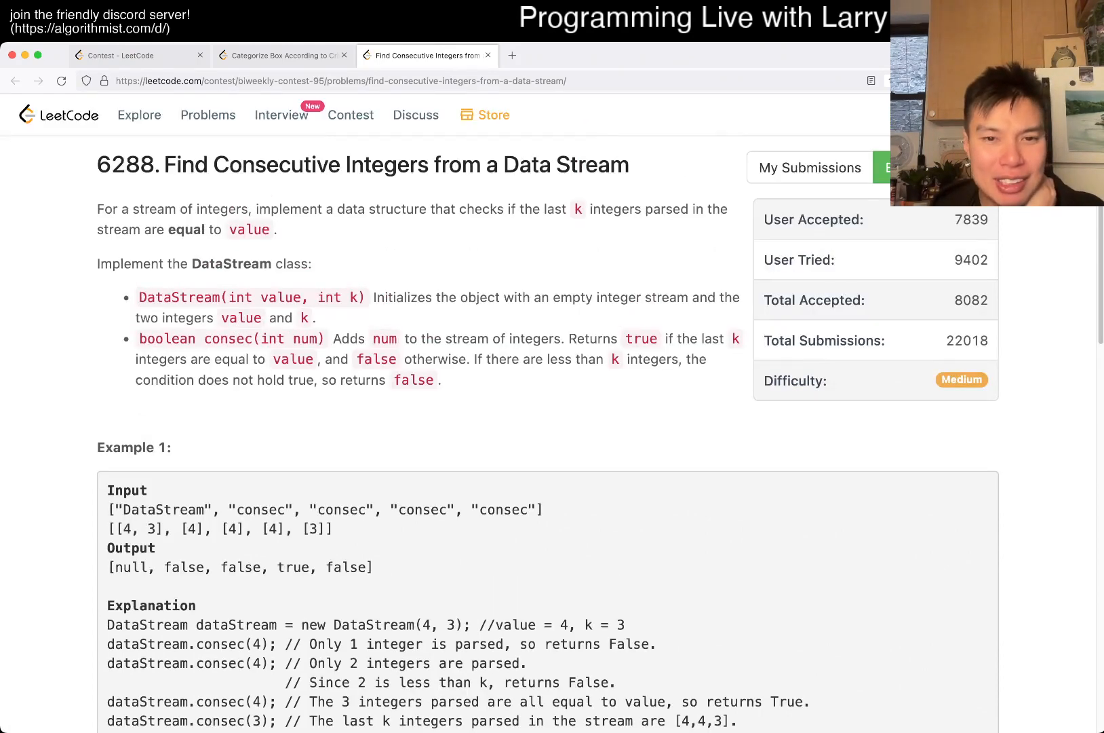
Step: Review the existing deque-and-Counter DataStream solution, checking where the value parameter is used
{"action": "double_click", "coordinate": [226, 338]}
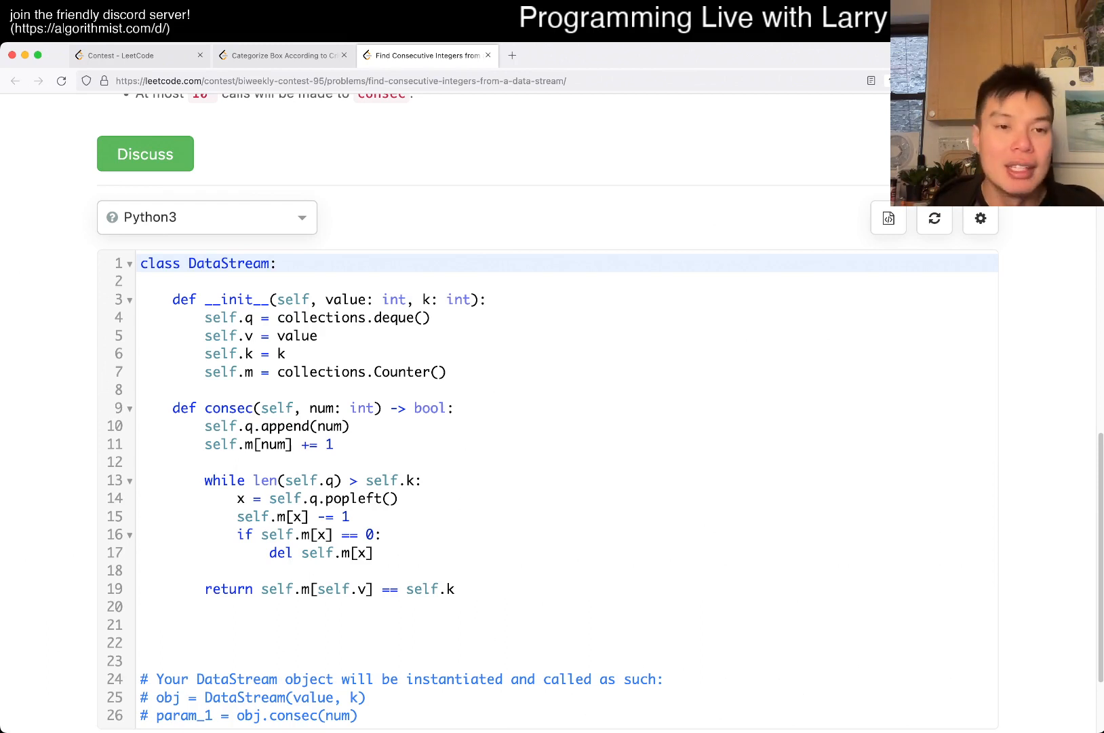
{"action": "left_click", "coordinate": [286, 353]}
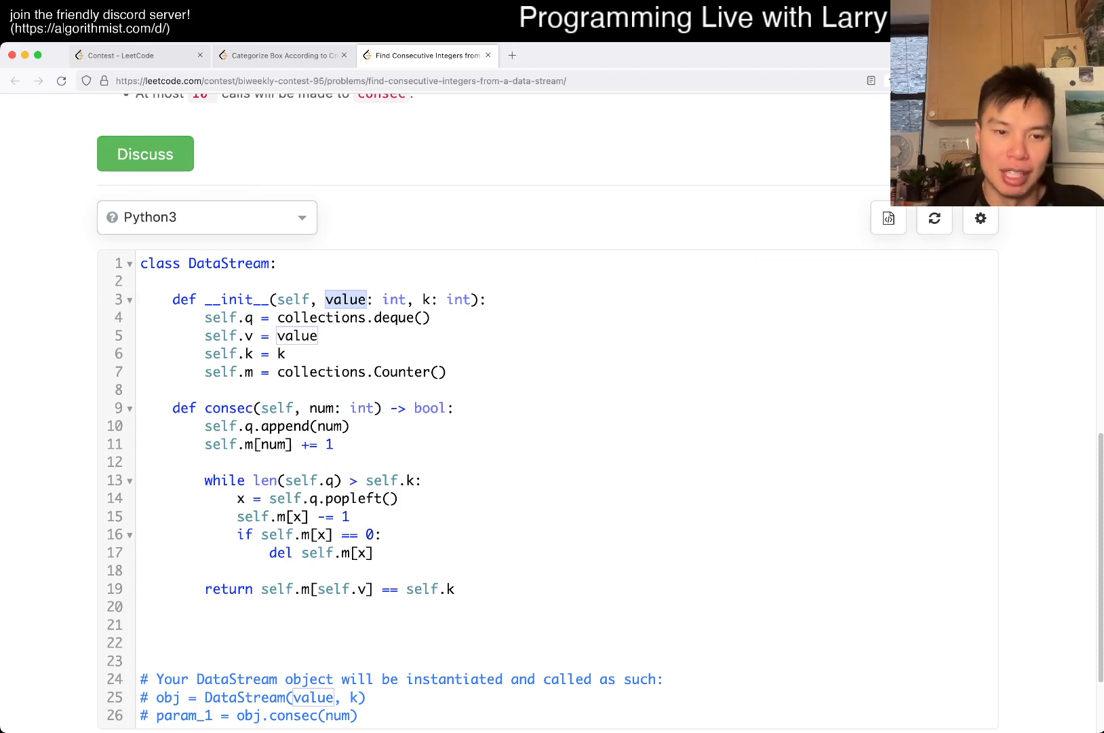
Step: Guard the counter increment with 'if num == self.v:' so only the target value is counted
{"action": "left_click", "coordinate": [244, 445]}
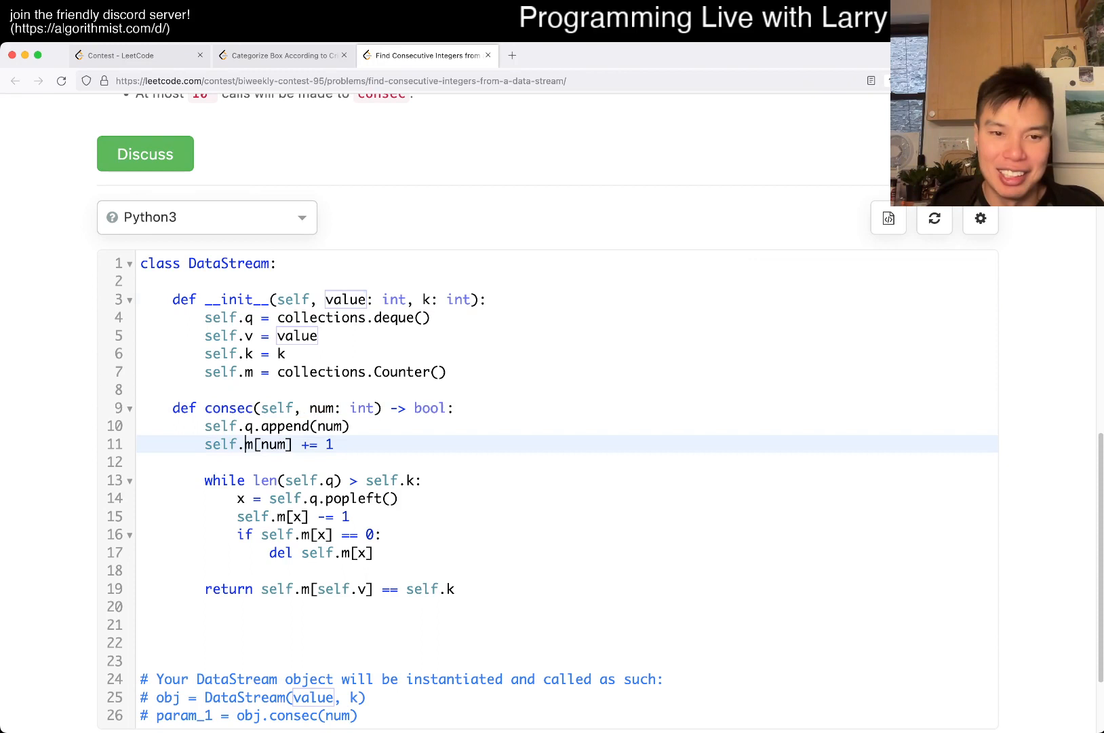
{"action": "type", "text": "if num == self"}
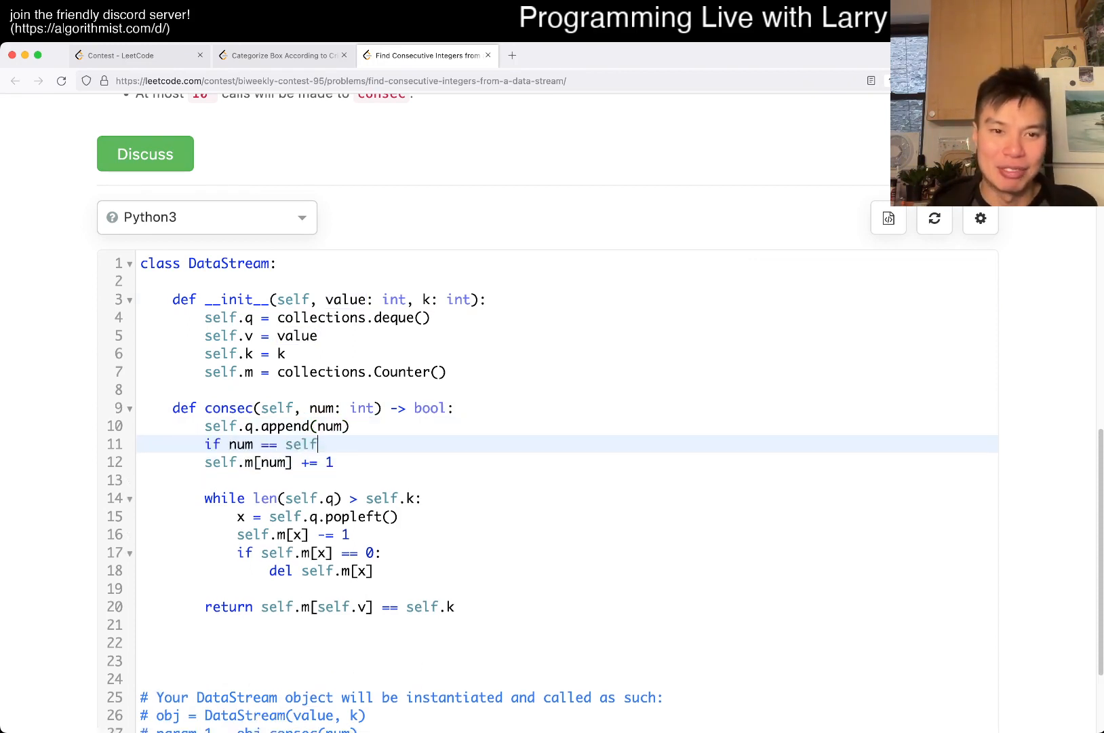
{"action": "type", "text": "."}
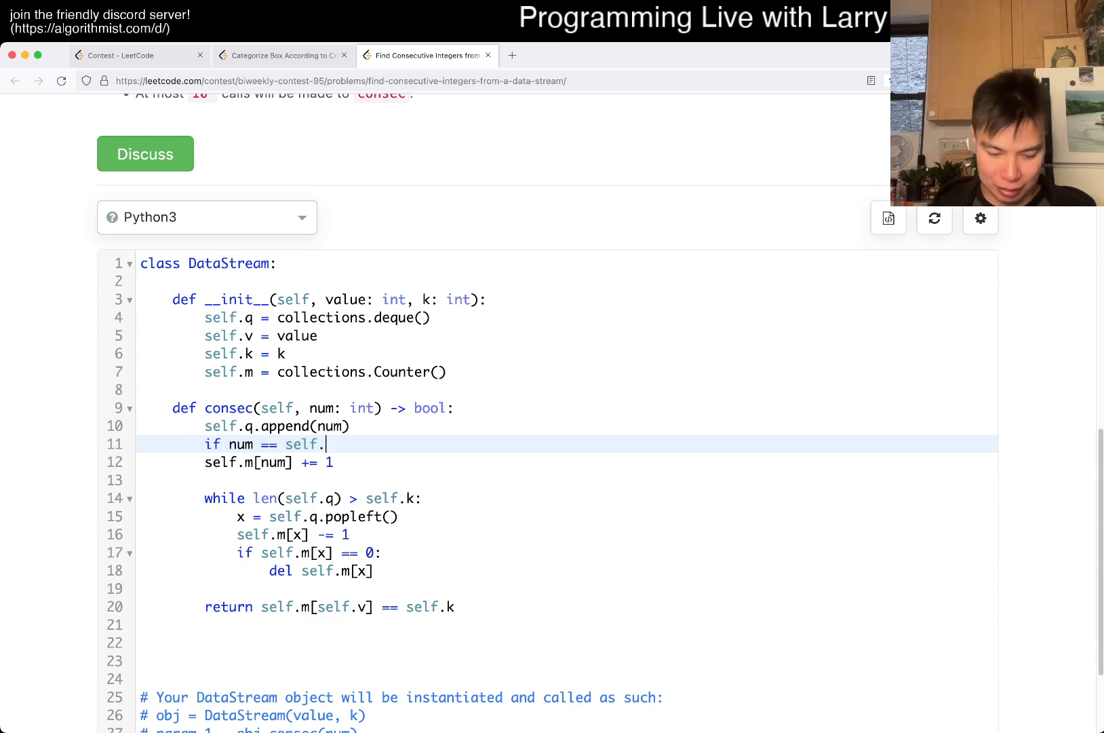
{"action": "type", "text": "v:"}
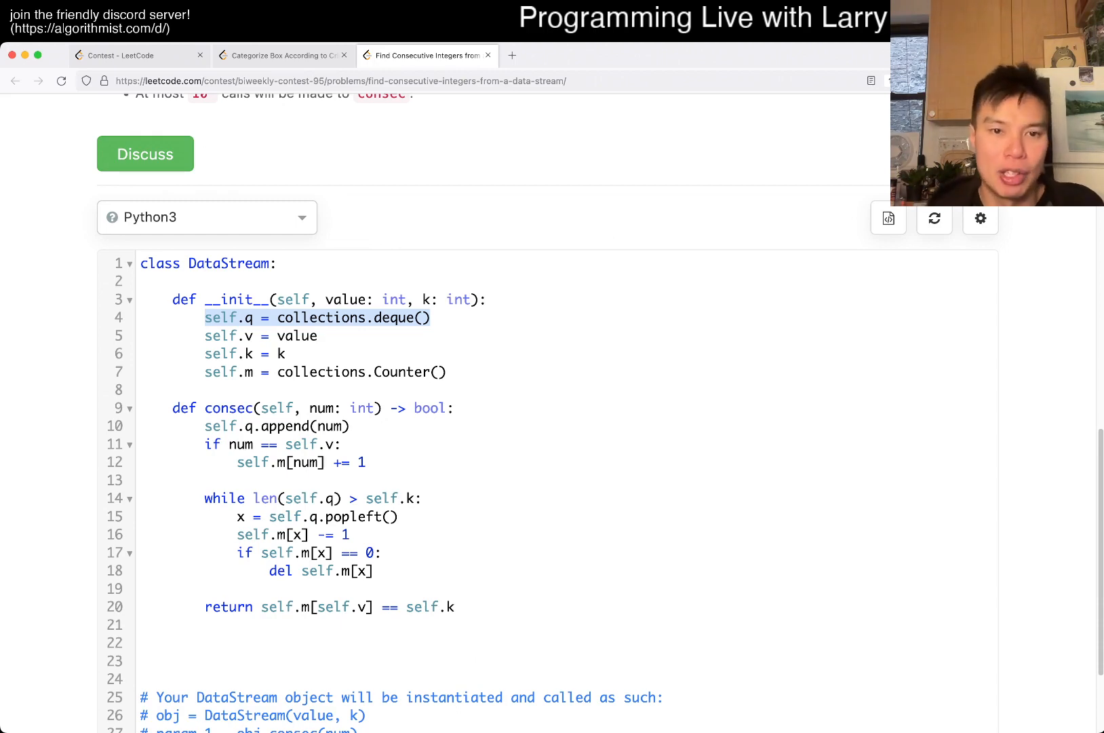
{"action": "scroll", "scroll_direction": "down", "scroll_amount": 3}
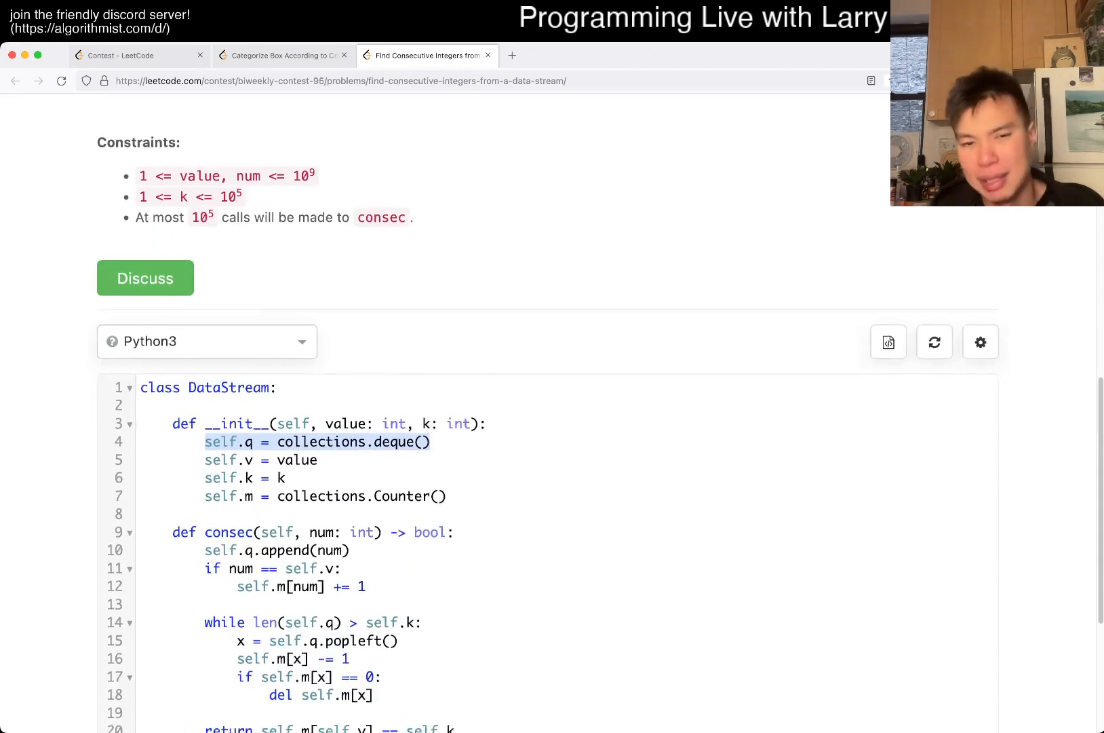
{"action": "scroll", "scroll_direction": "down", "scroll_amount": 3}
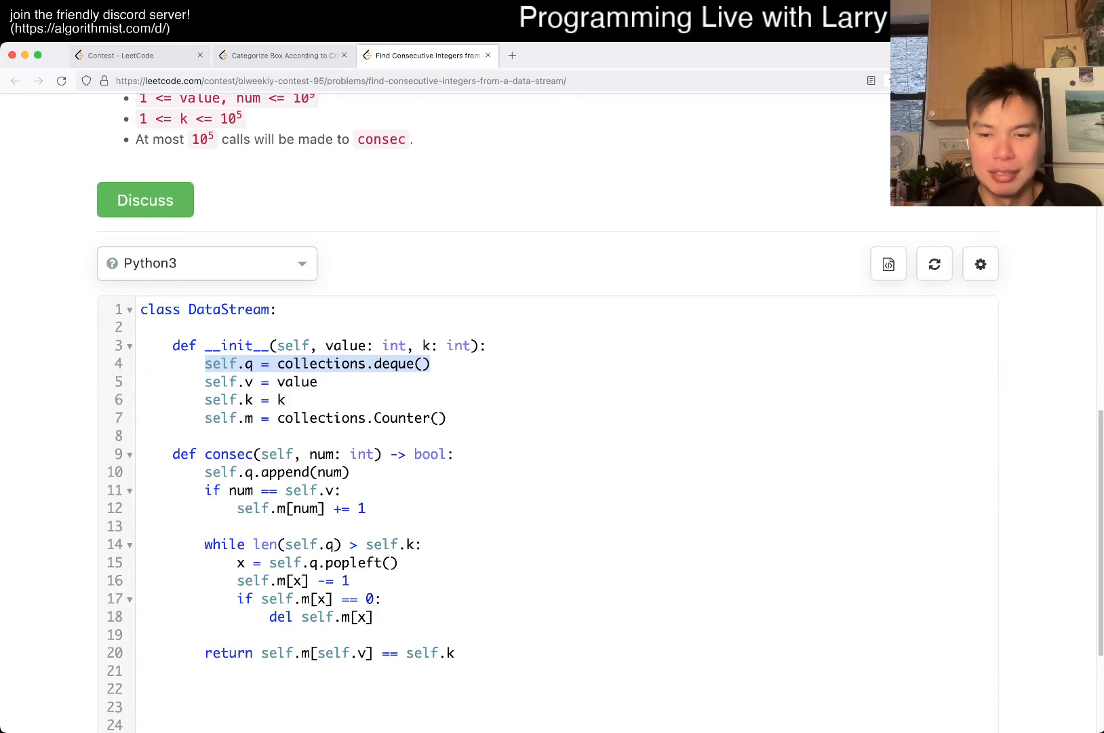
{"action": "scroll", "scroll_direction": "down", "scroll_amount": 3}
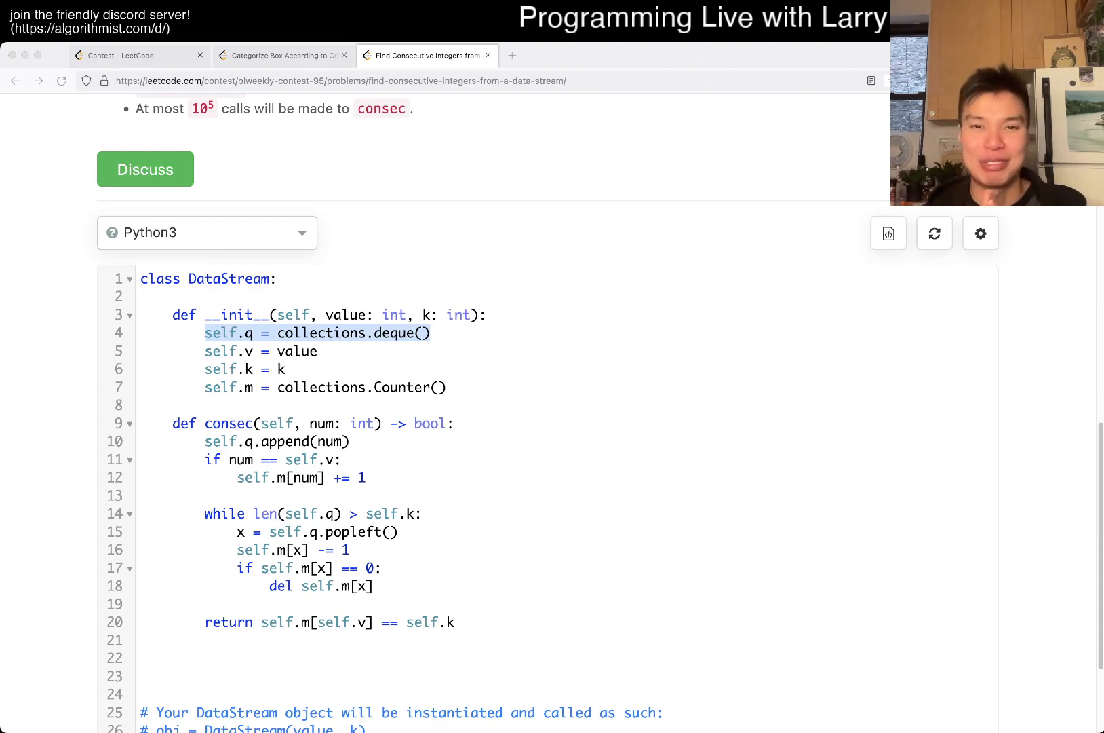
Step: Glance at the Categorize Box solution, then return to the data stream problem
{"action": "left_click", "coordinate": [282, 54]}
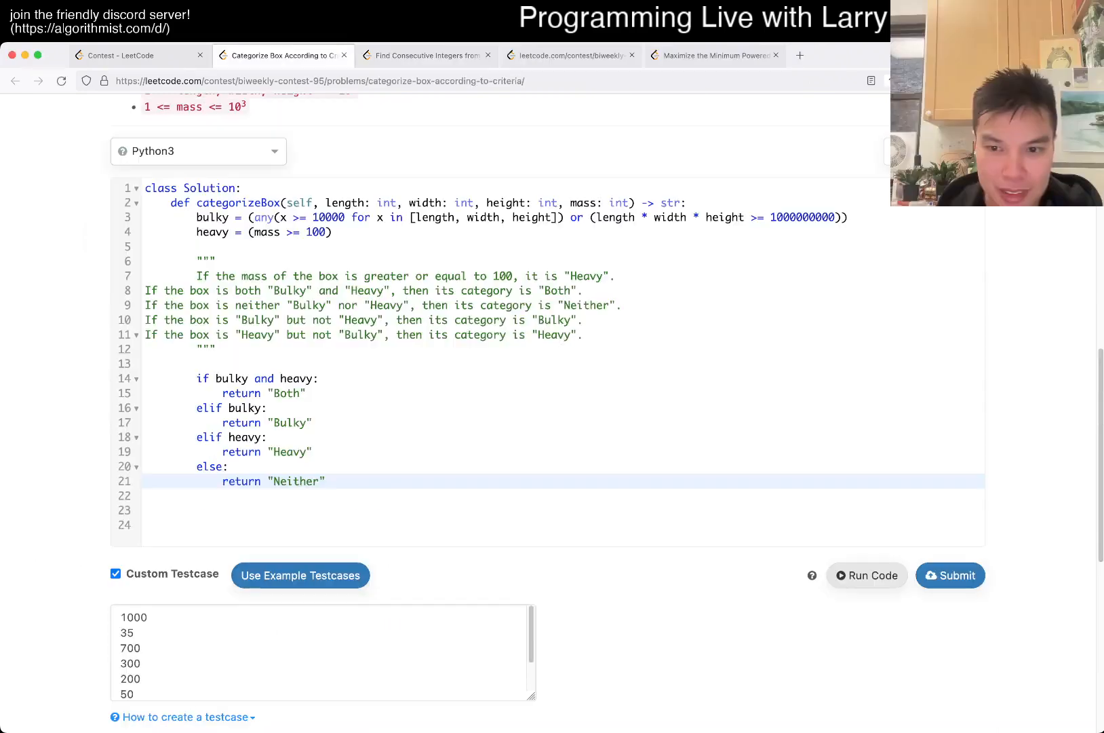
{"action": "left_click", "coordinate": [950, 575]}
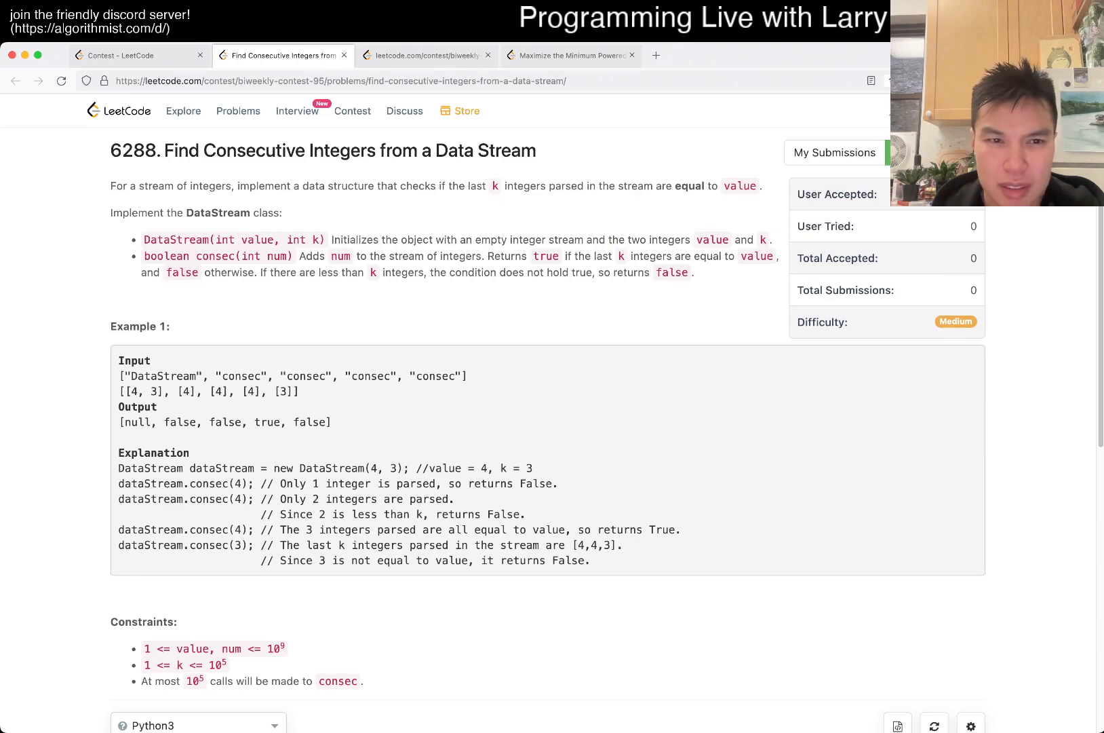
Step: Bring the blank DataStream starter code into view and place the cursor in __init__
{"action": "scroll", "scroll_direction": "down", "scroll_amount": 3}
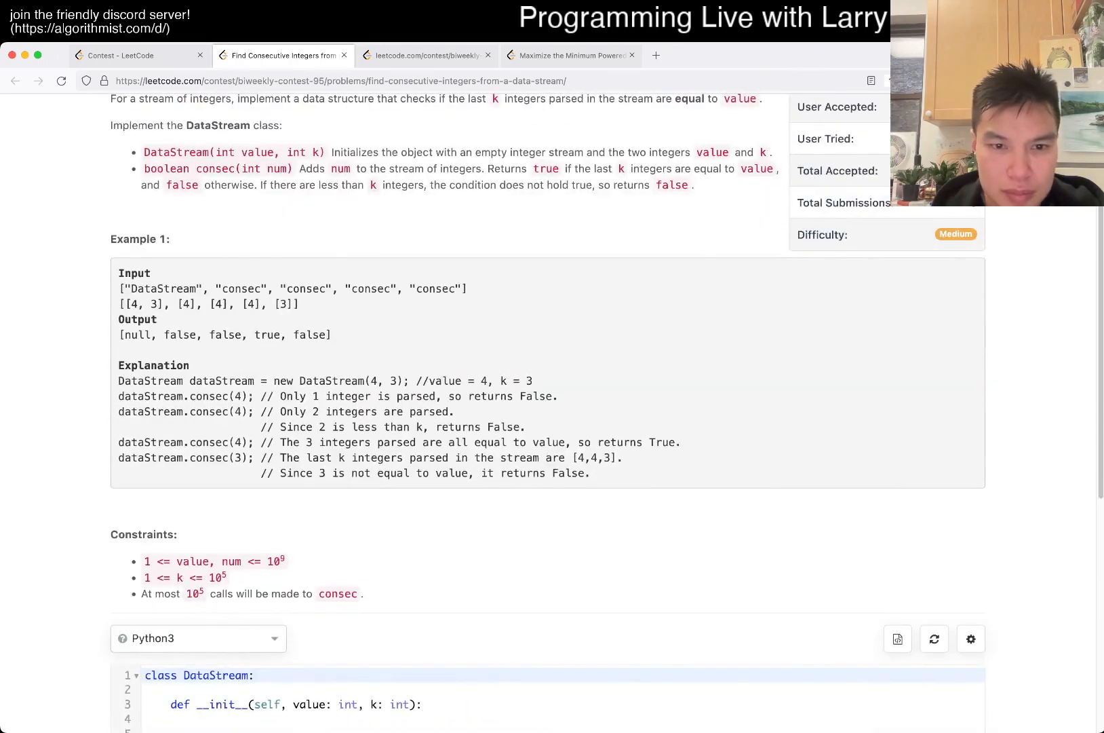
{"action": "double_click", "coordinate": [491, 442]}
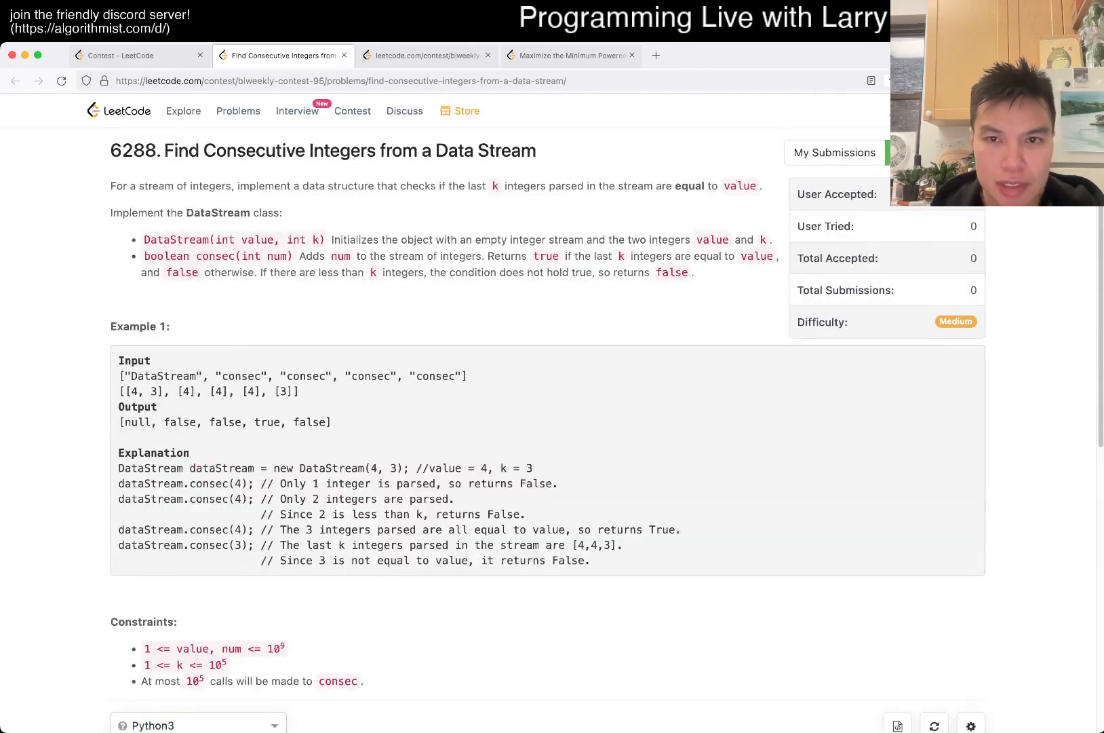
{"action": "scroll", "scroll_direction": "down", "scroll_amount": 3}
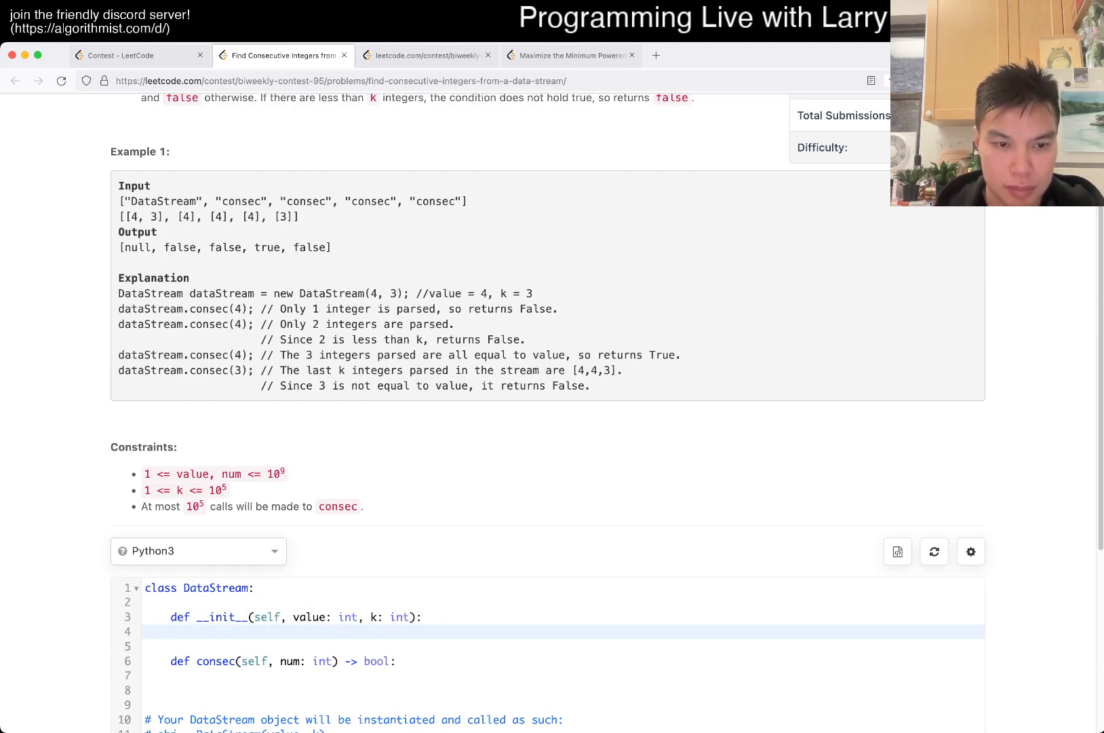
Step: Write __init__ with a collections.deque, a counter dict, self.k = k, and start the append/while logic in consec
{"action": "type", "text": "sel"}
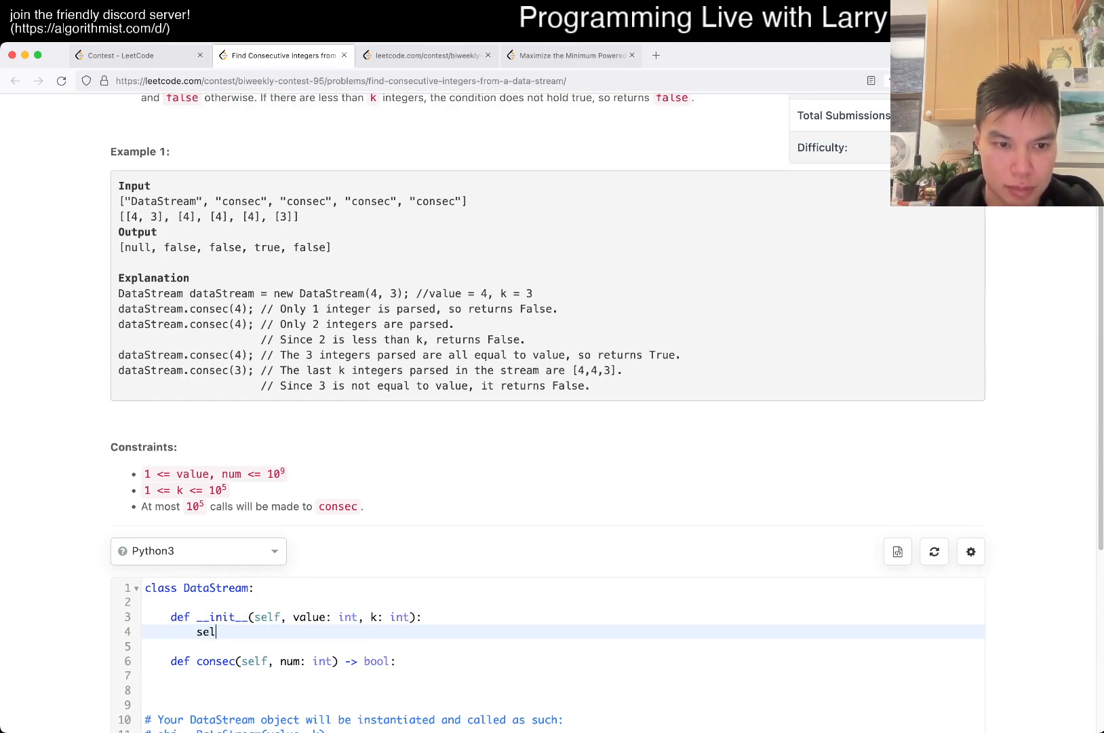
{"action": "type", "text": "f."}
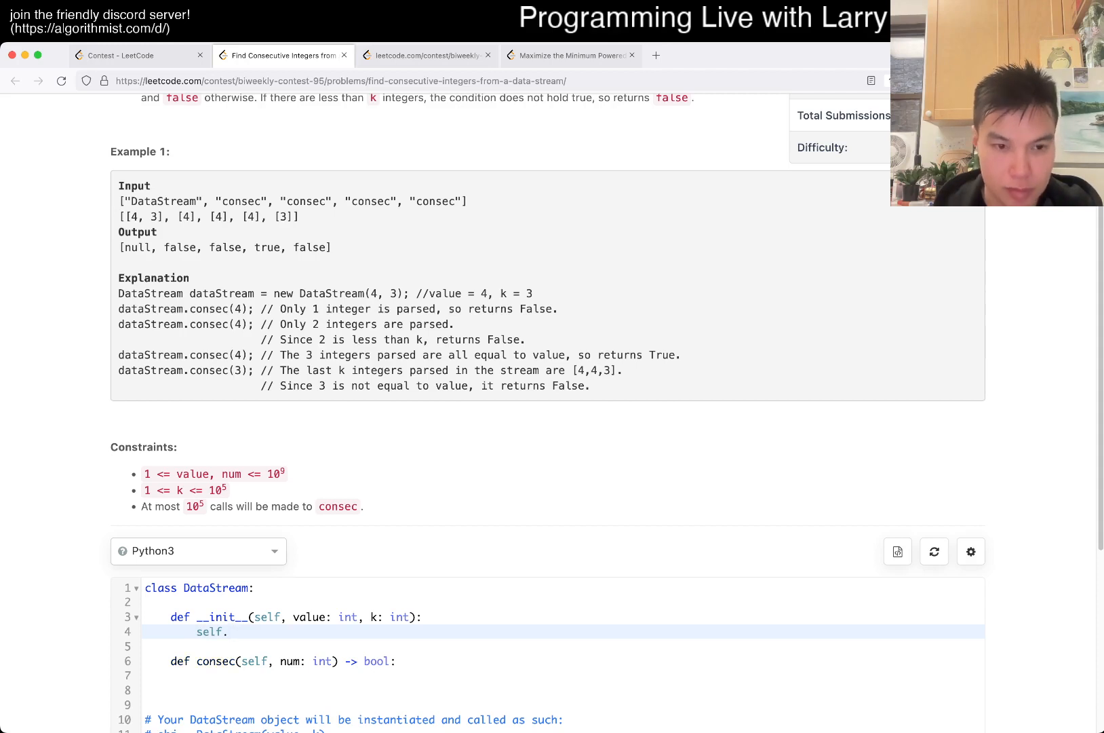
{"action": "type", "text": "q = collections"}
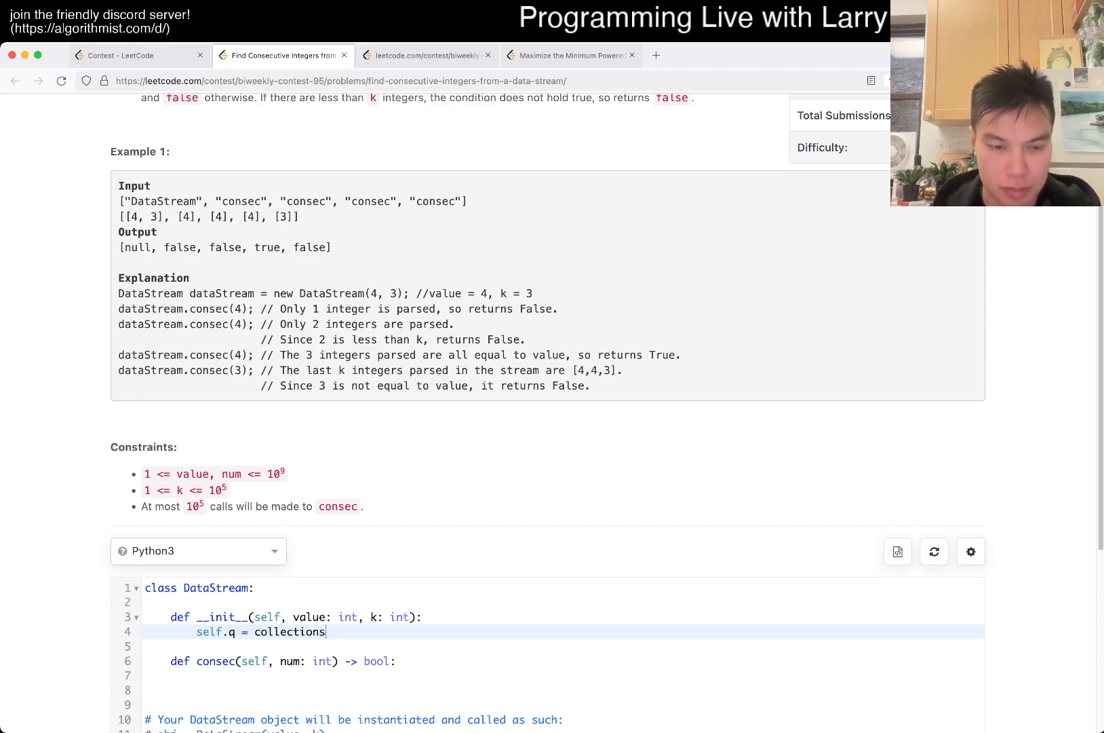
{"action": "type", "text": ".deque()"}
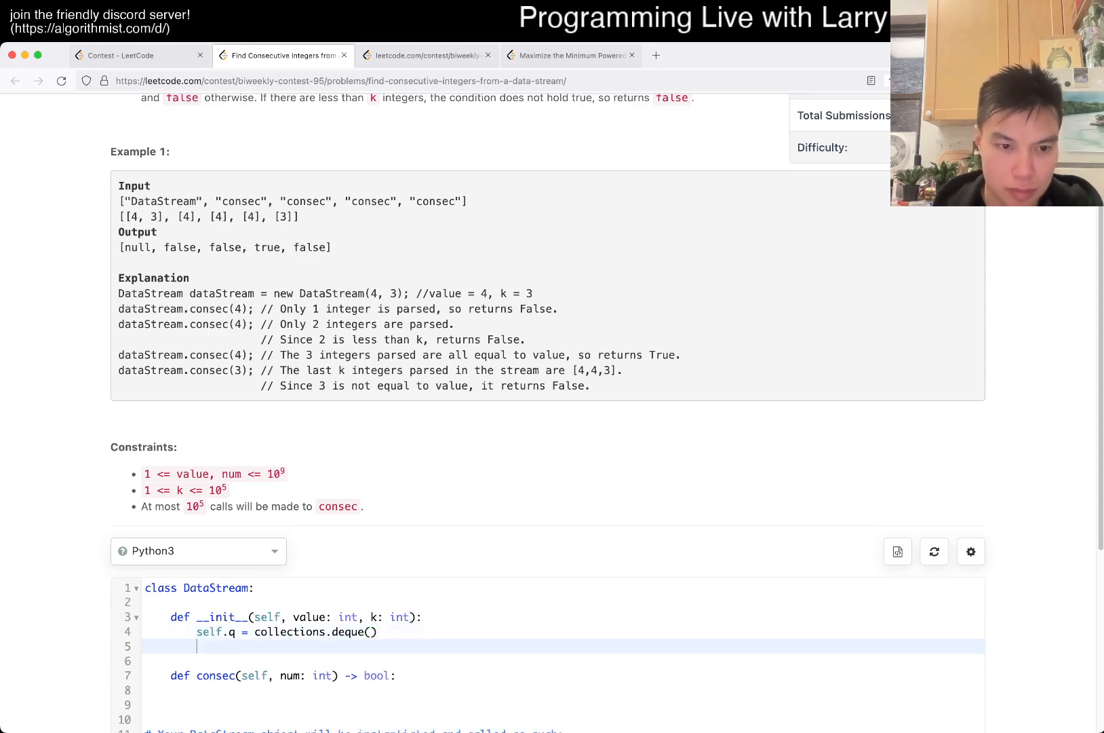
{"action": "type", "text": "self."}
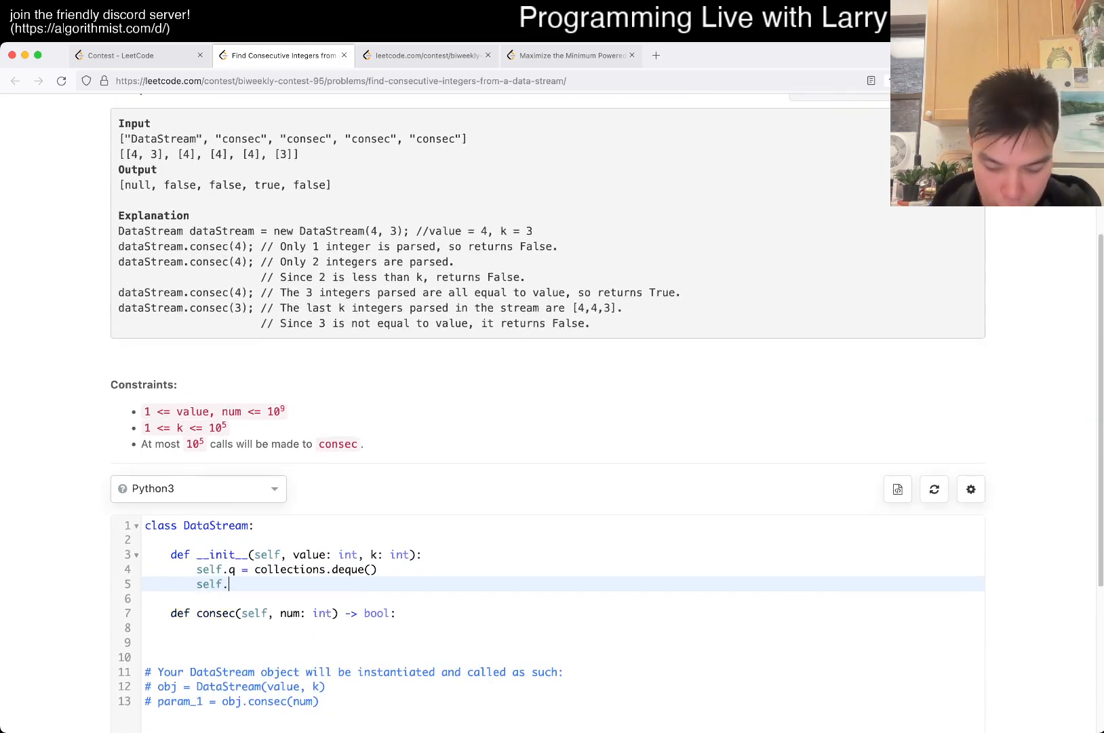
{"action": "type", "text": "m ="}
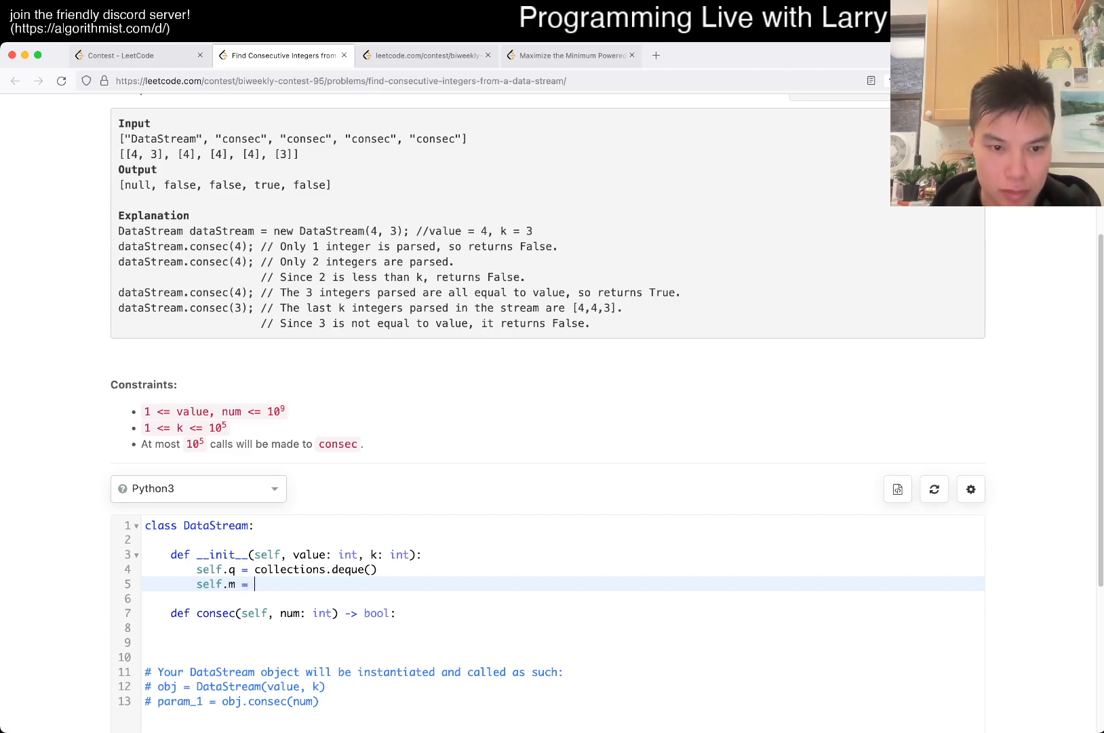
{"action": "type", "text": "{}"}
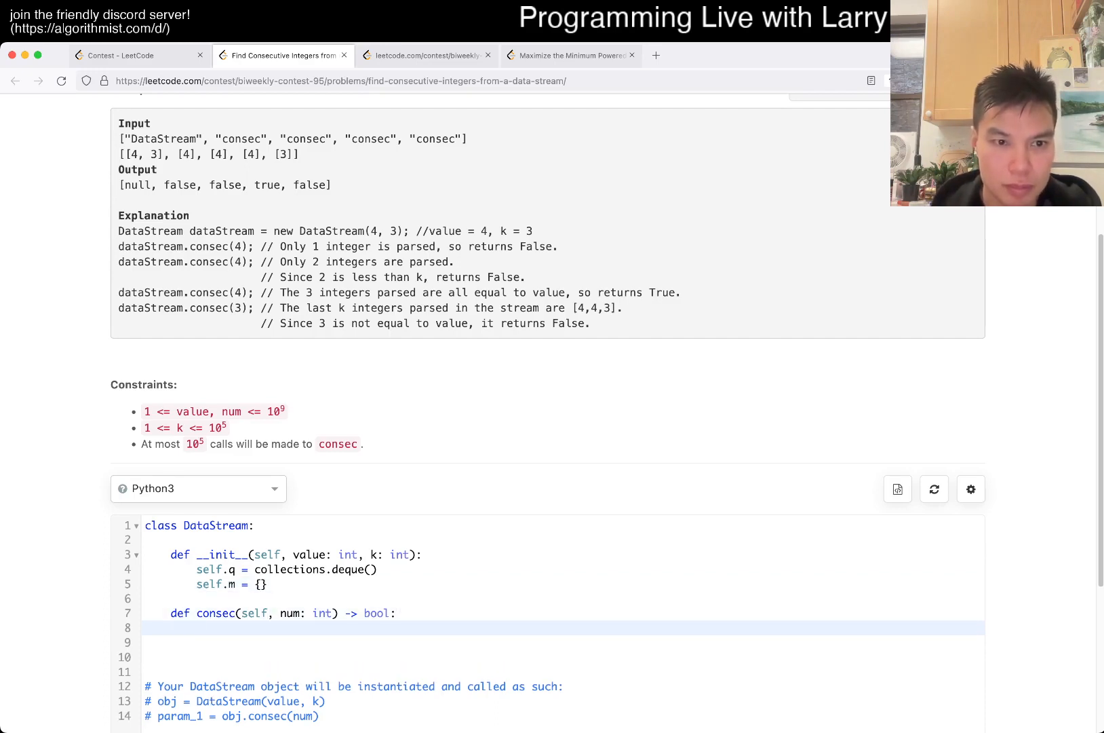
{"action": "type", "text": "self."}
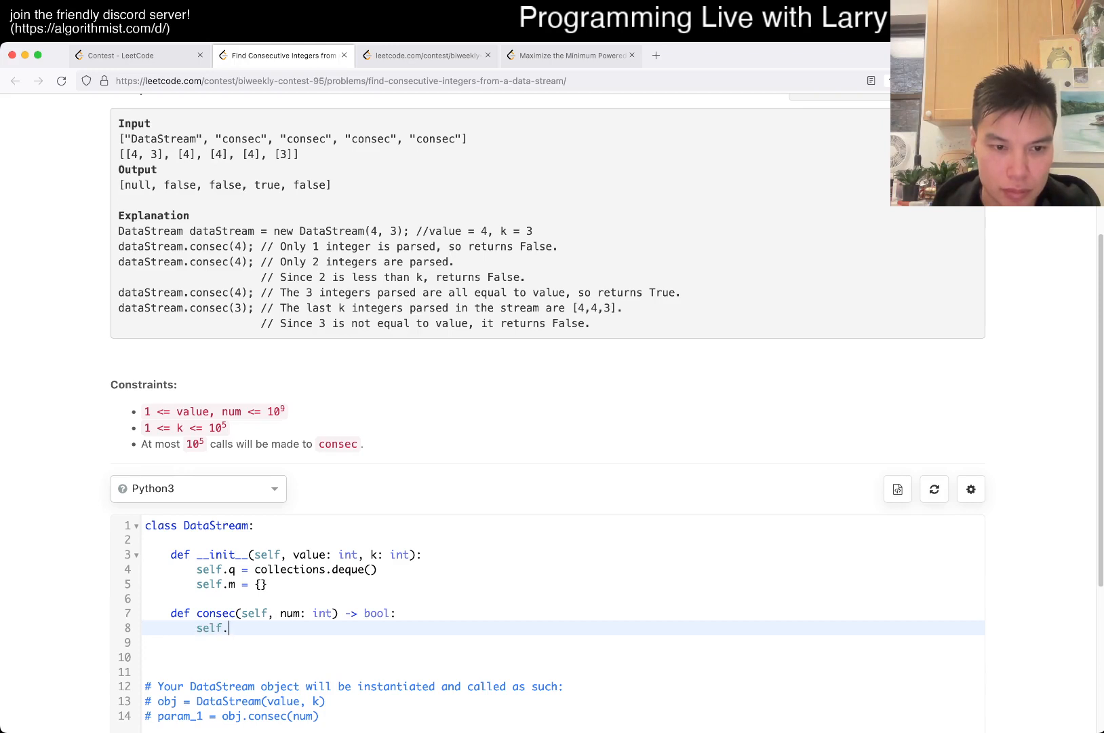
{"action": "type", "text": "q.append(num"}
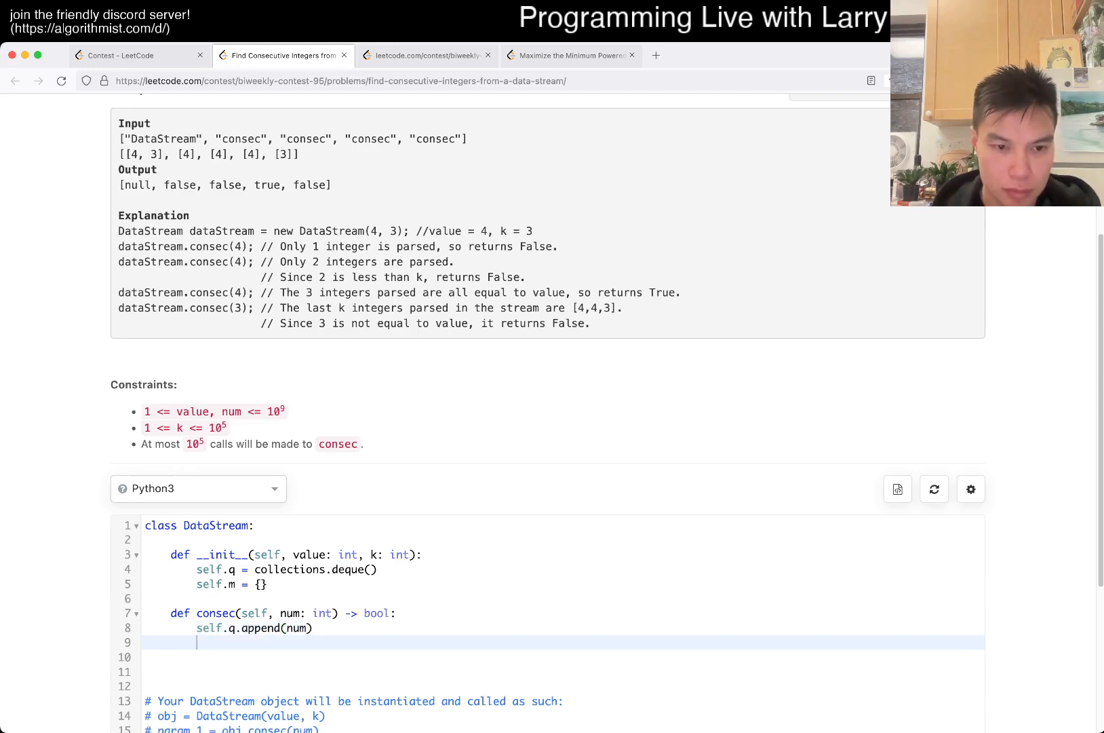
{"action": "type", "text": "while ("}
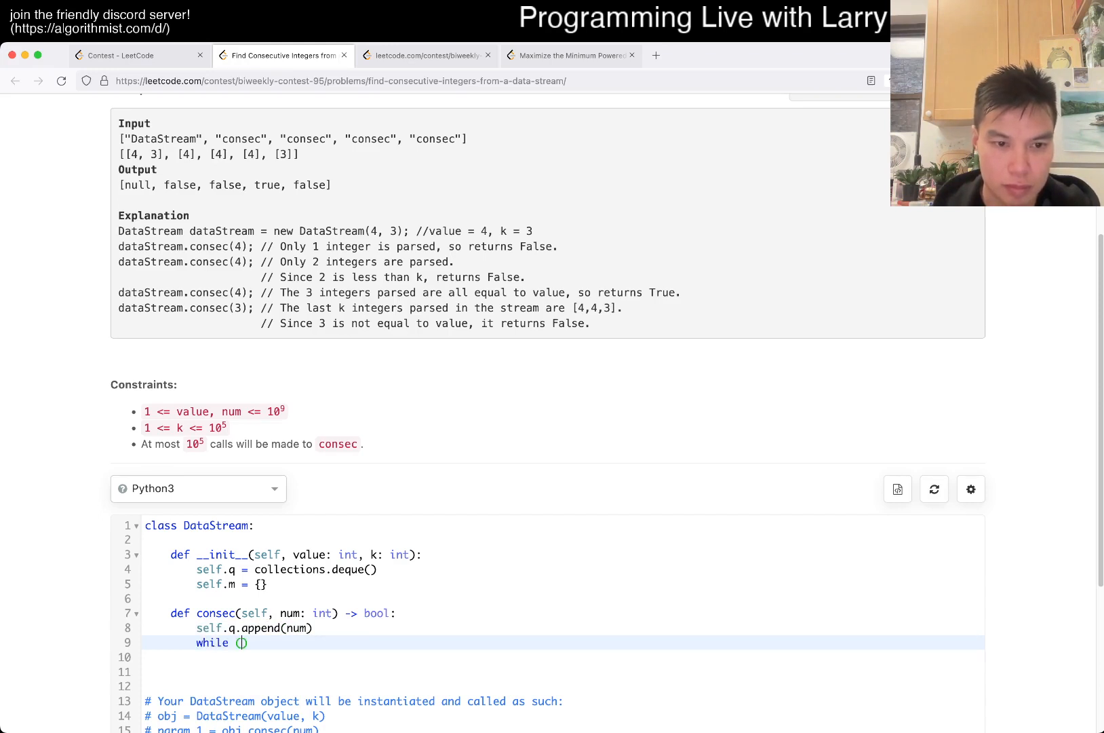
{"action": "type", "text": "self.q"}
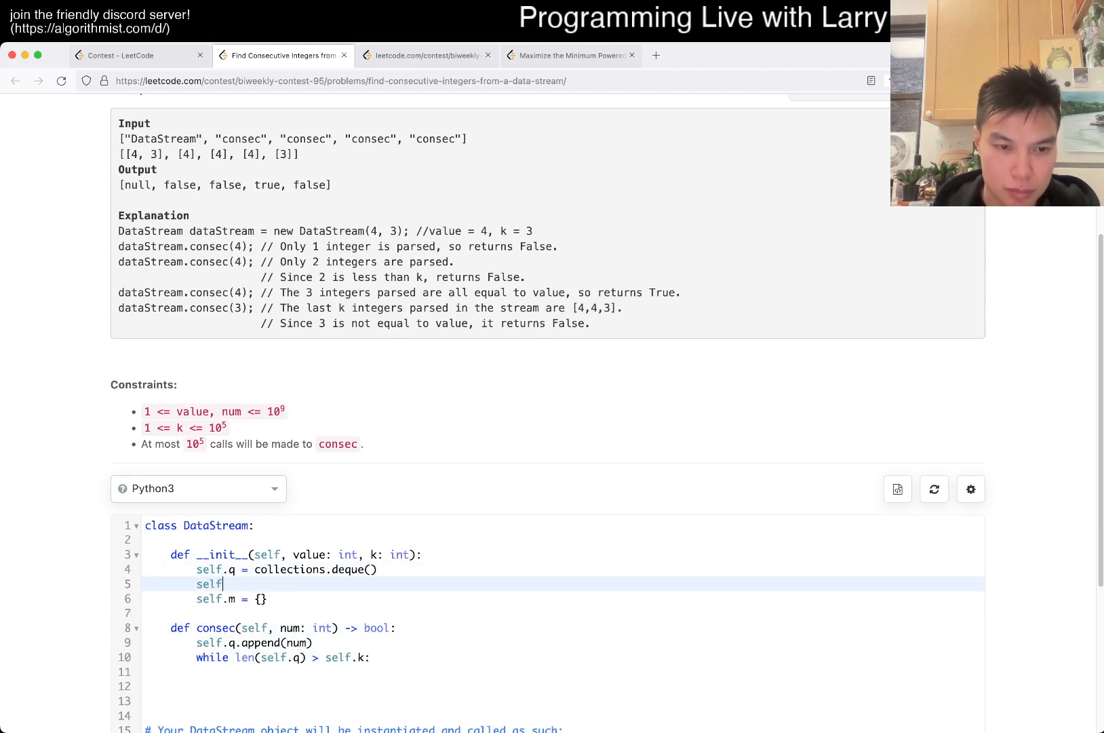
{"action": "type", "text": ".k = k"}
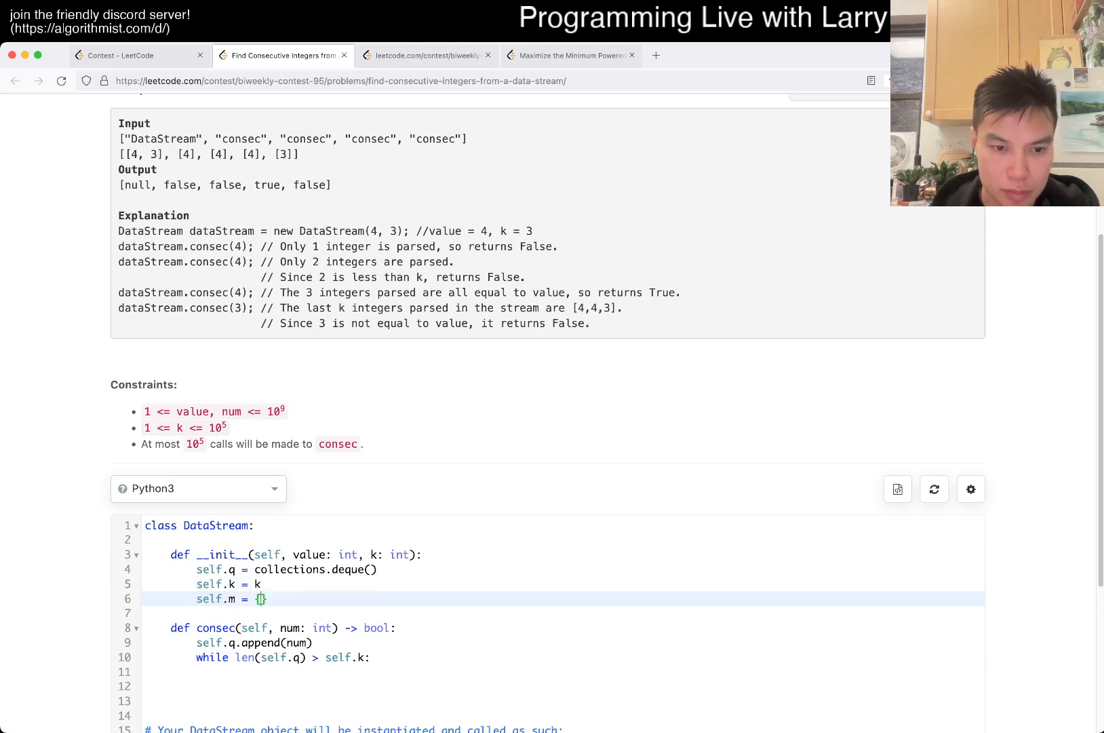
Step: Count the new num with a Counter and popleft excess numbers, deleting zero-count entries
{"action": "type", "text": "self.q"}
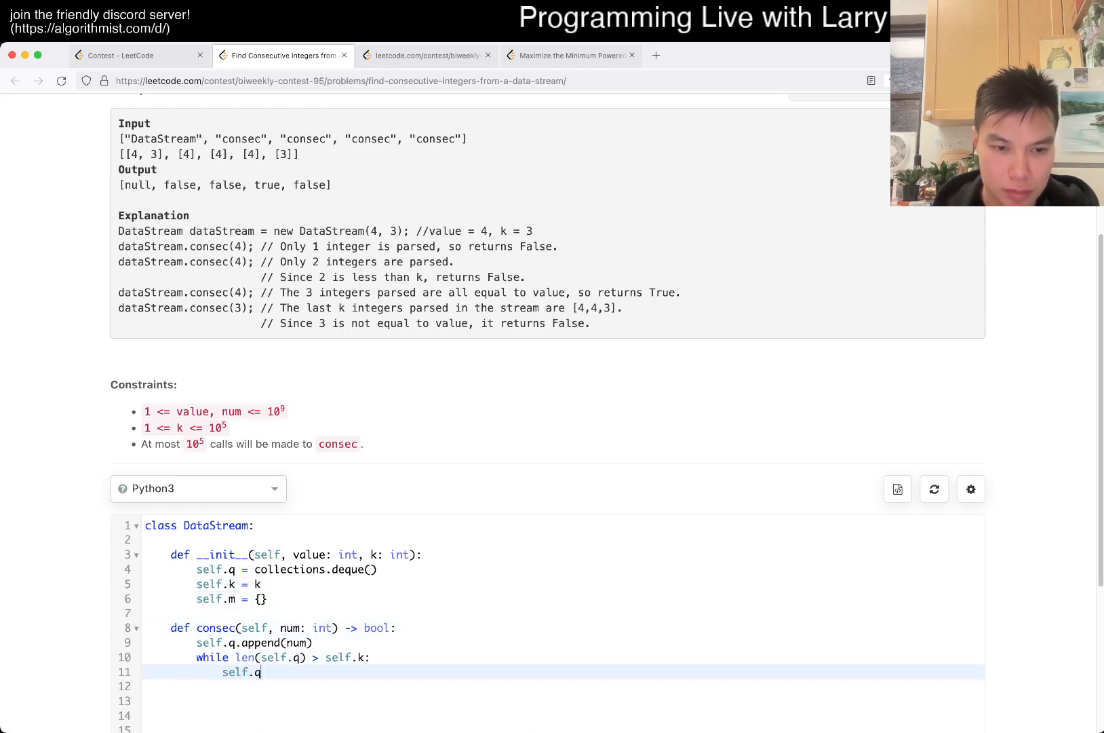
{"action": "type", "text": ".popleft("}
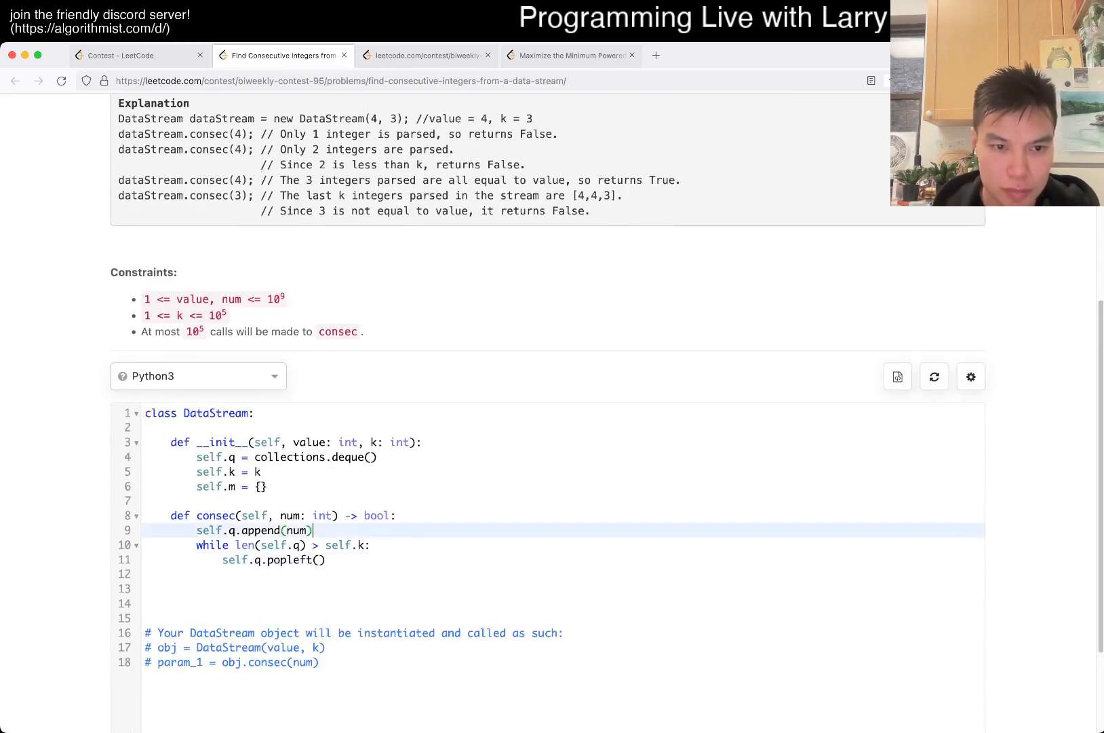
{"action": "type", "text": "self.m"}
{"action": "left_click", "coordinate": [563, 485]}
{"action": "type", "text": "co"}
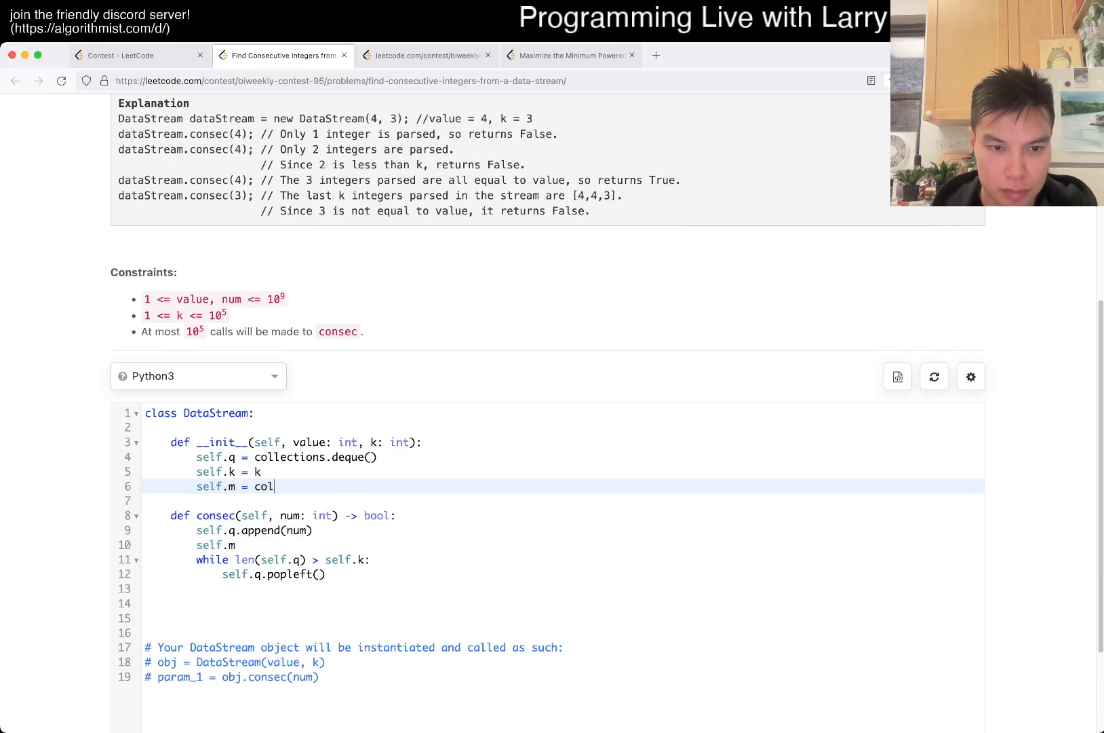
{"action": "type", "text": "lections.Counter()"}
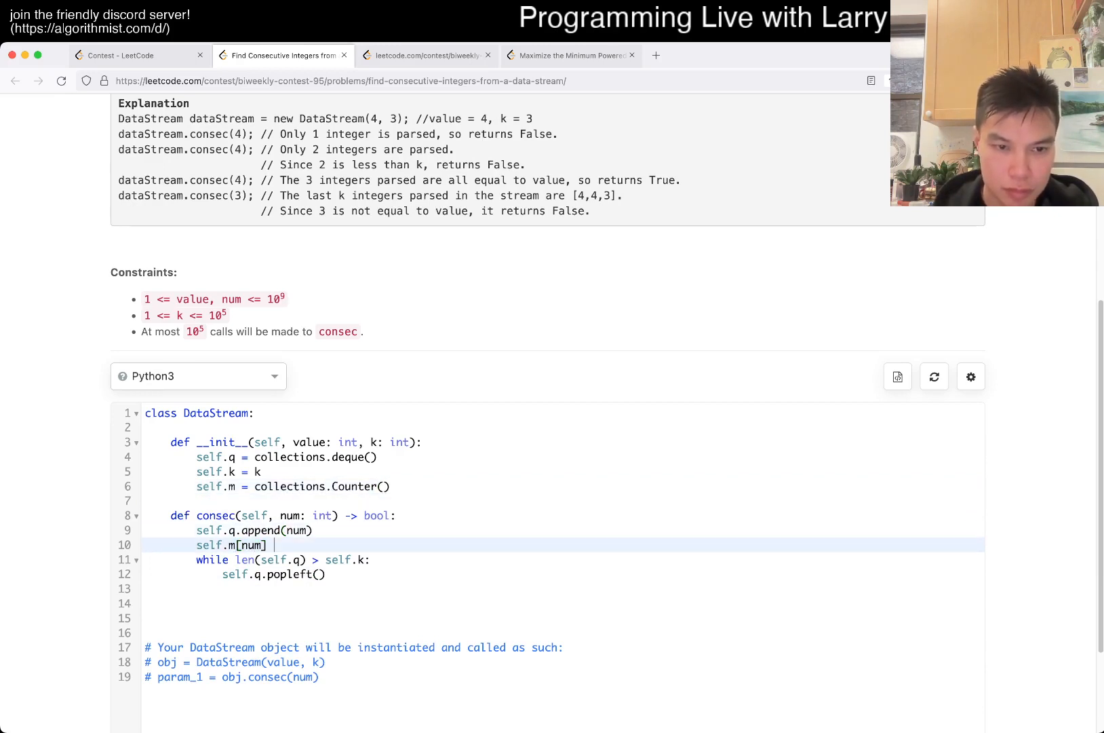
{"action": "type", "text": "+= 1"}
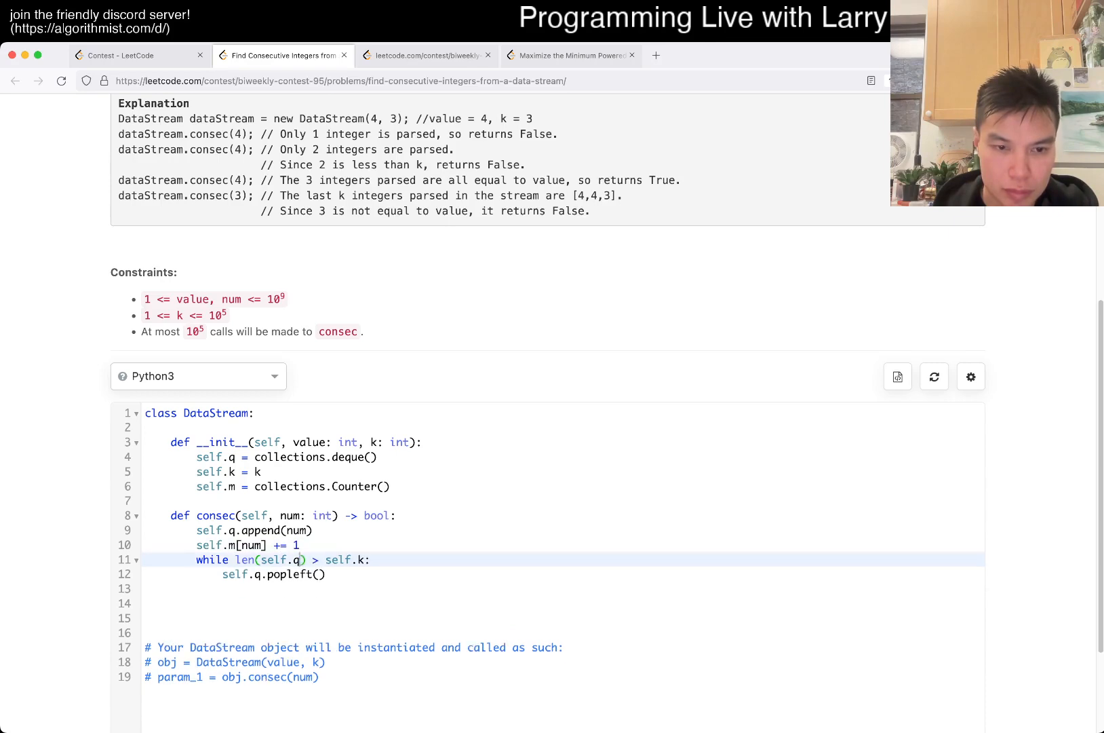
{"action": "key", "text": "Enter"}
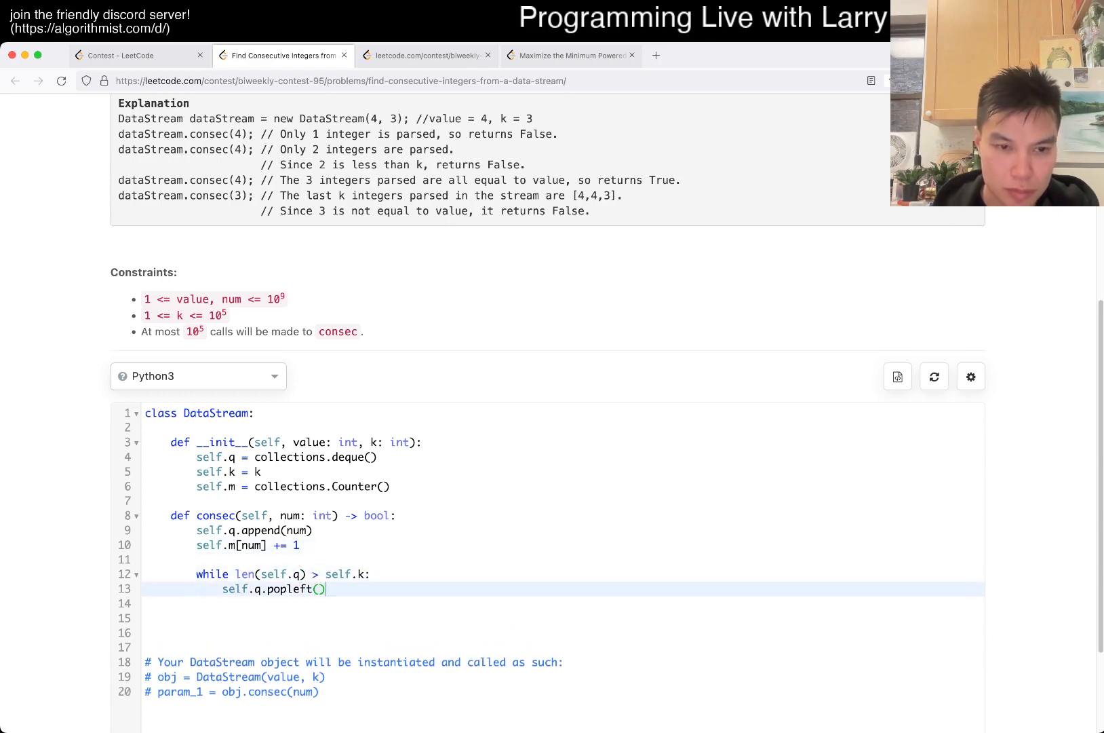
{"action": "scroll", "scroll_direction": "down", "scroll_amount": 3}
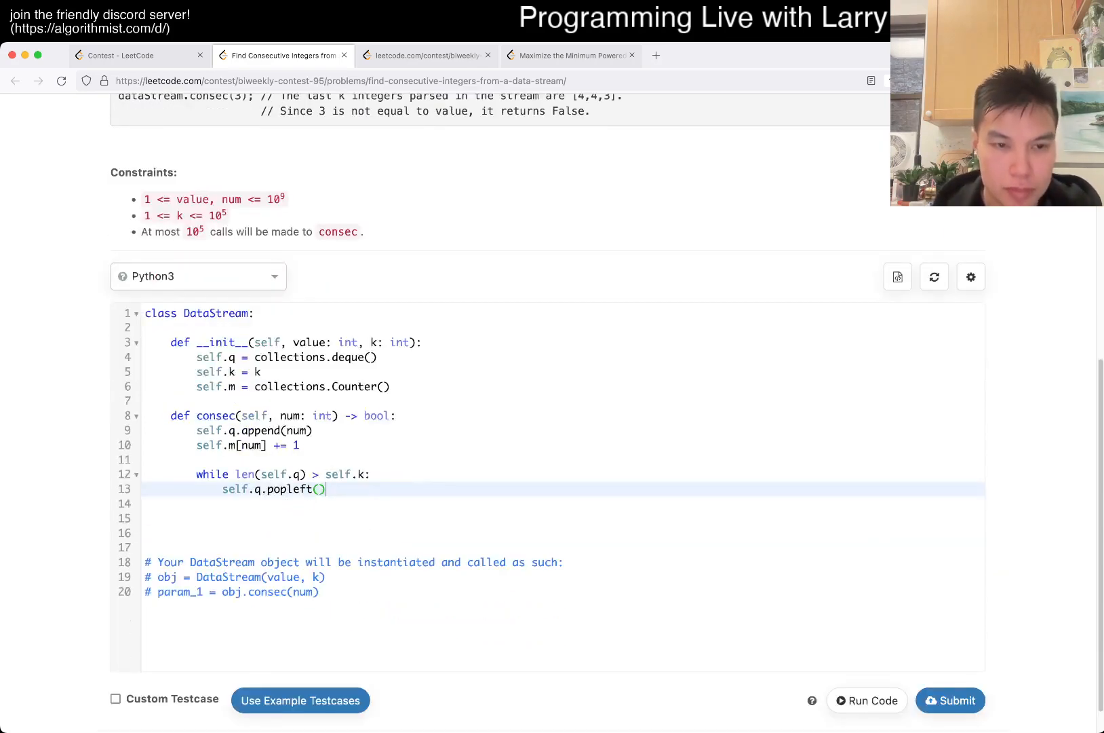
{"action": "type", "text": "x ="}
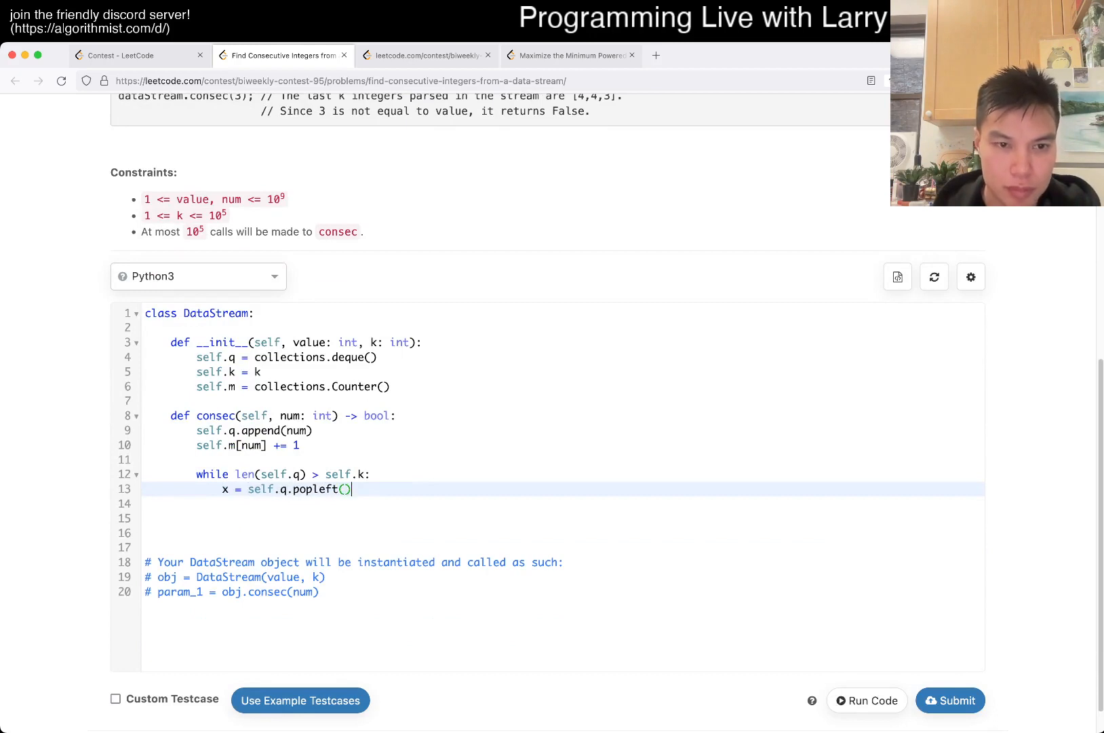
{"action": "type", "text": "self.m[x] -= 1"}
{"action": "left_click", "coordinate": [563, 532]}
{"action": "type", "text": "d"}
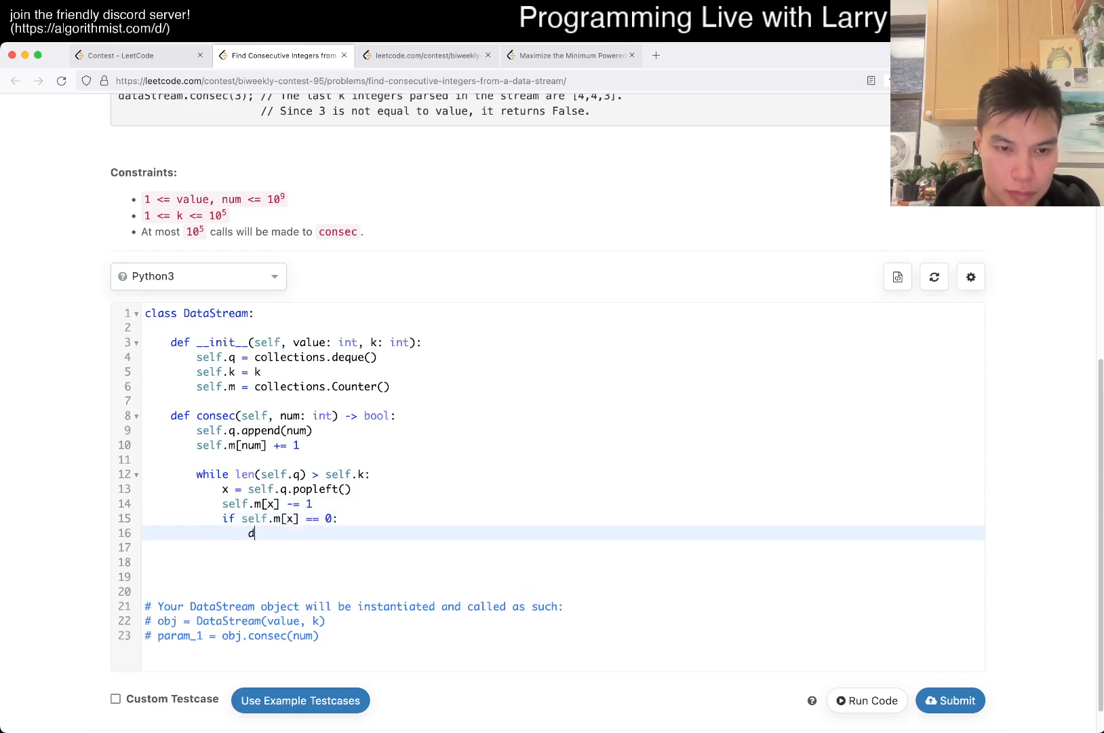
{"action": "type", "text": "el self.m[x]"}
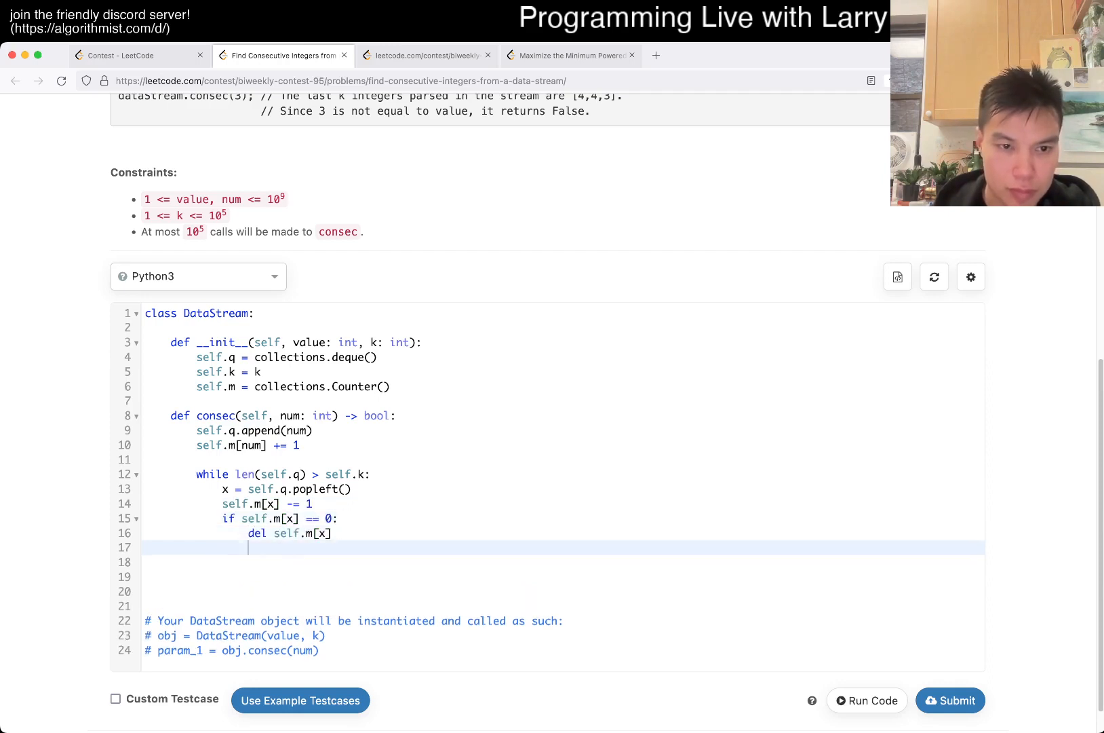
{"action": "key", "text": "enter"}
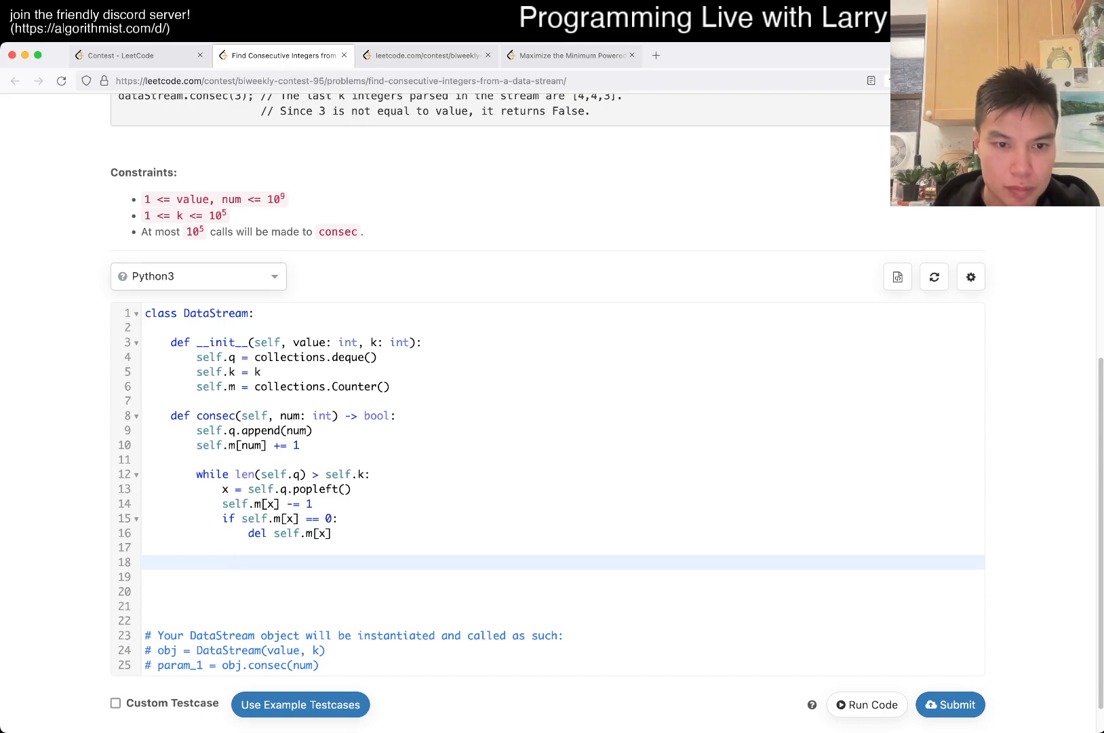
Step: Return len(self.m) == 1 when the deque holds k numbers, otherwise return False
{"action": "left_click", "coordinate": [198, 562]}
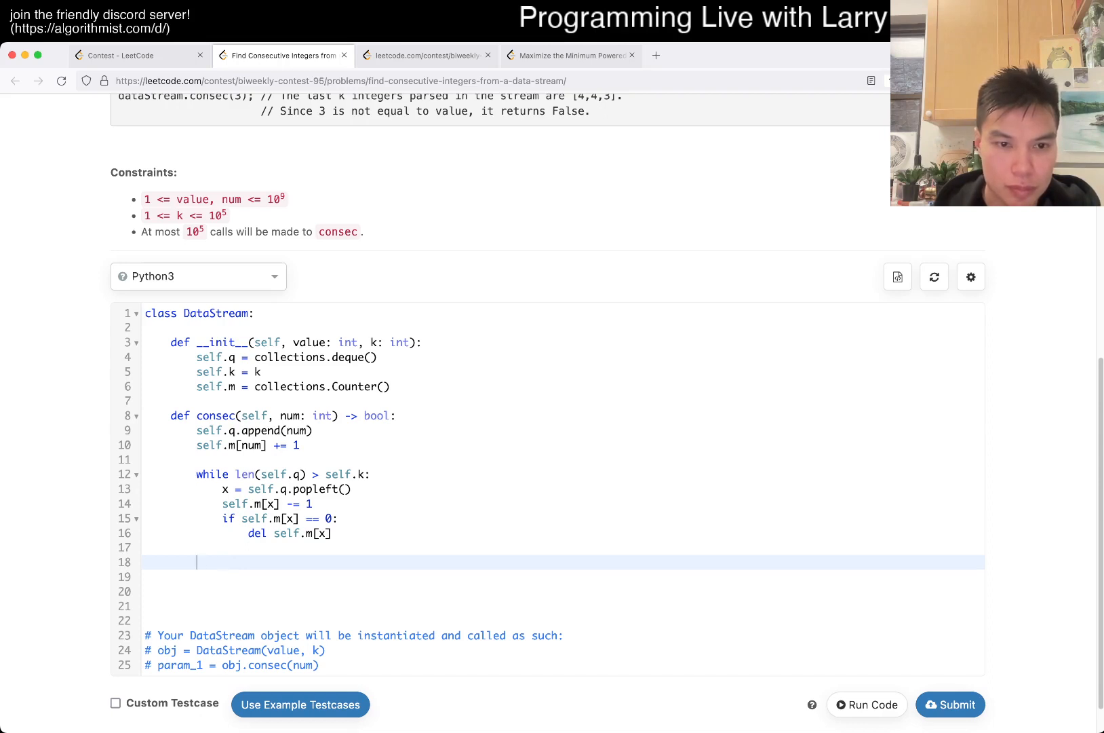
{"action": "type", "text": "if self."}
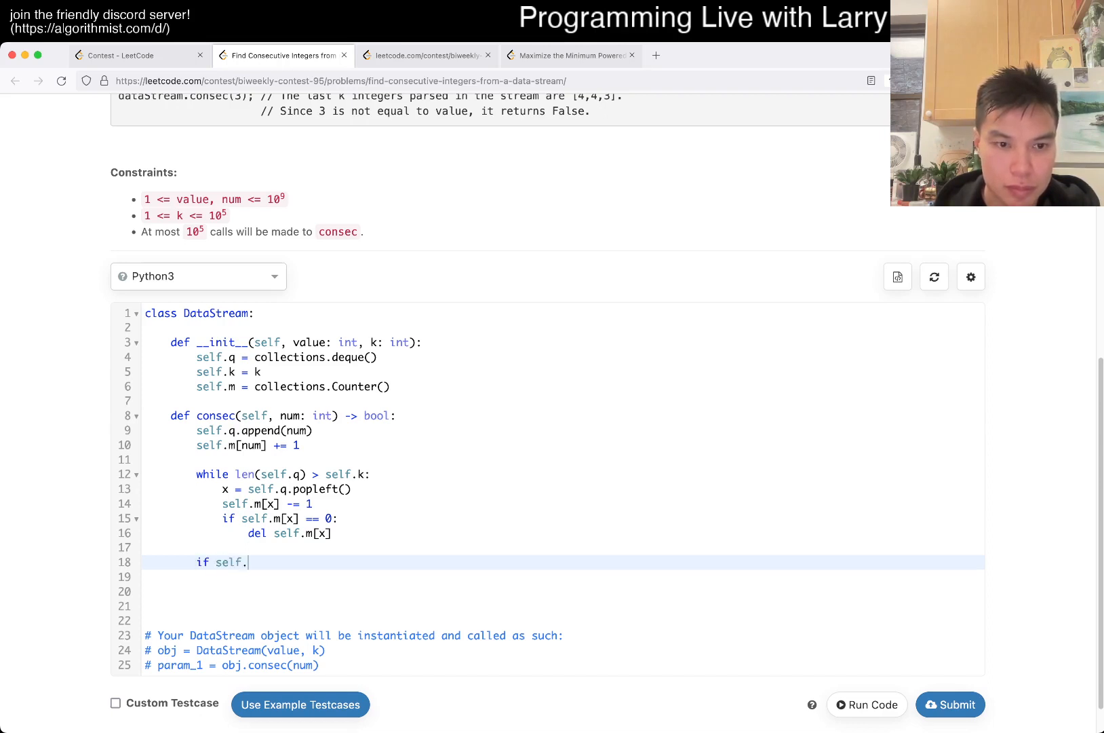
{"action": "type", "text": "k"}
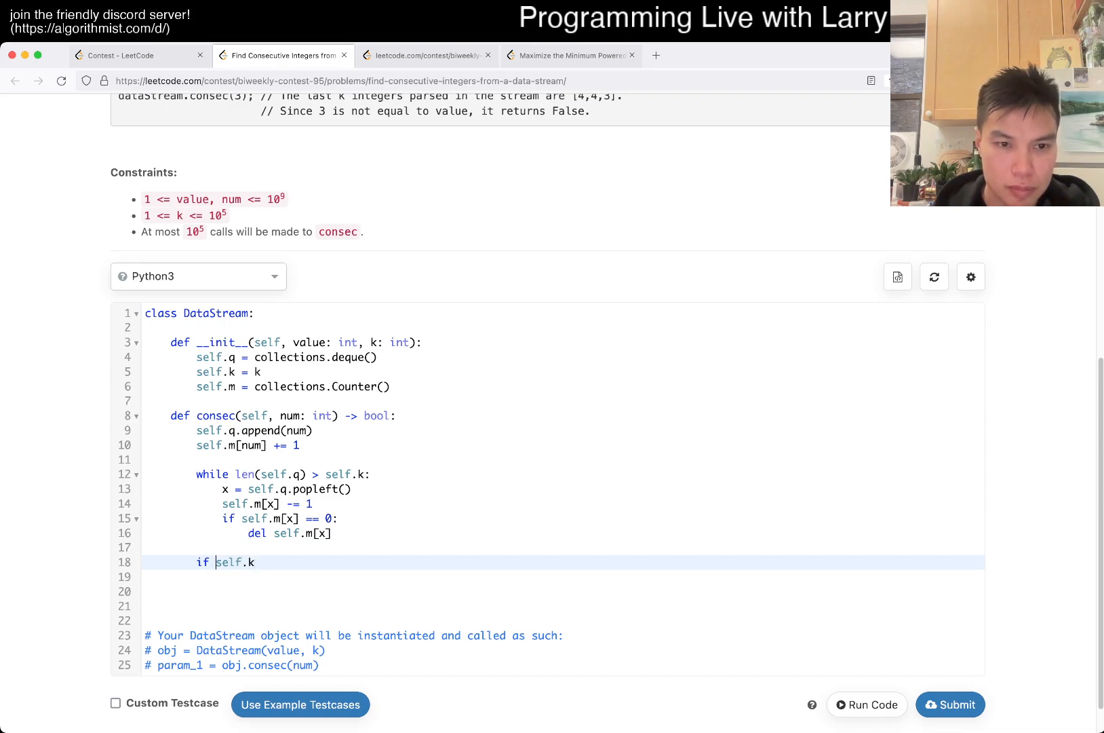
{"action": "type", "text": "le"}
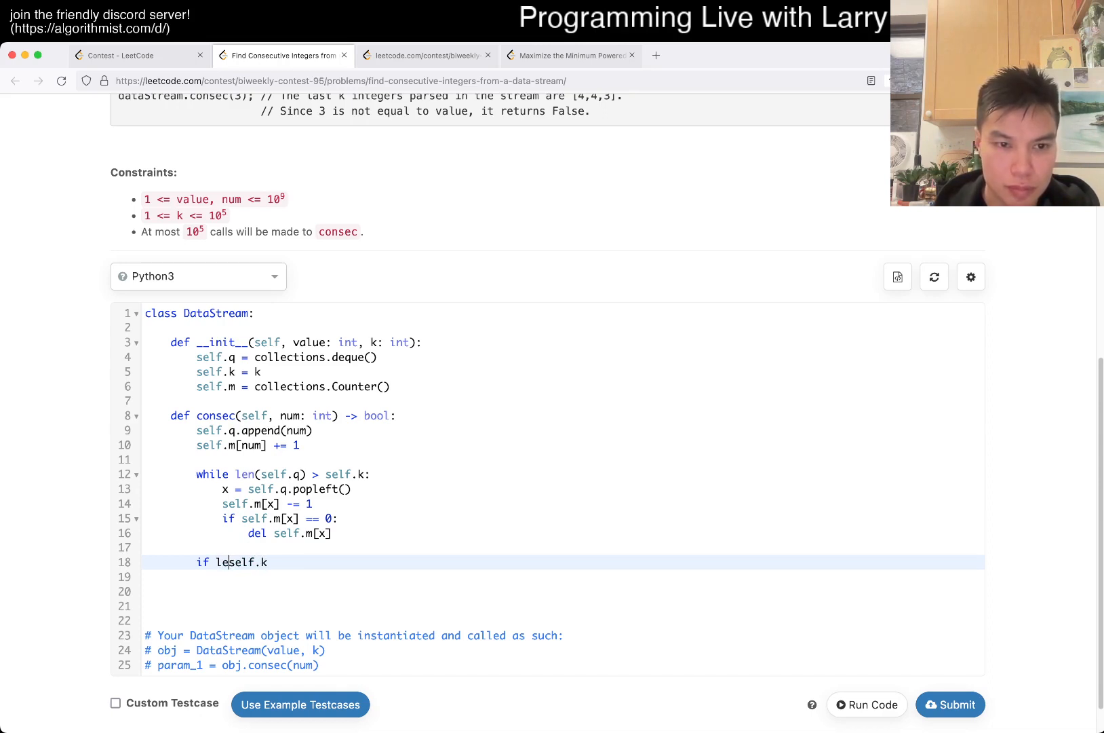
{"action": "type", "text": "n(self.q) =="}
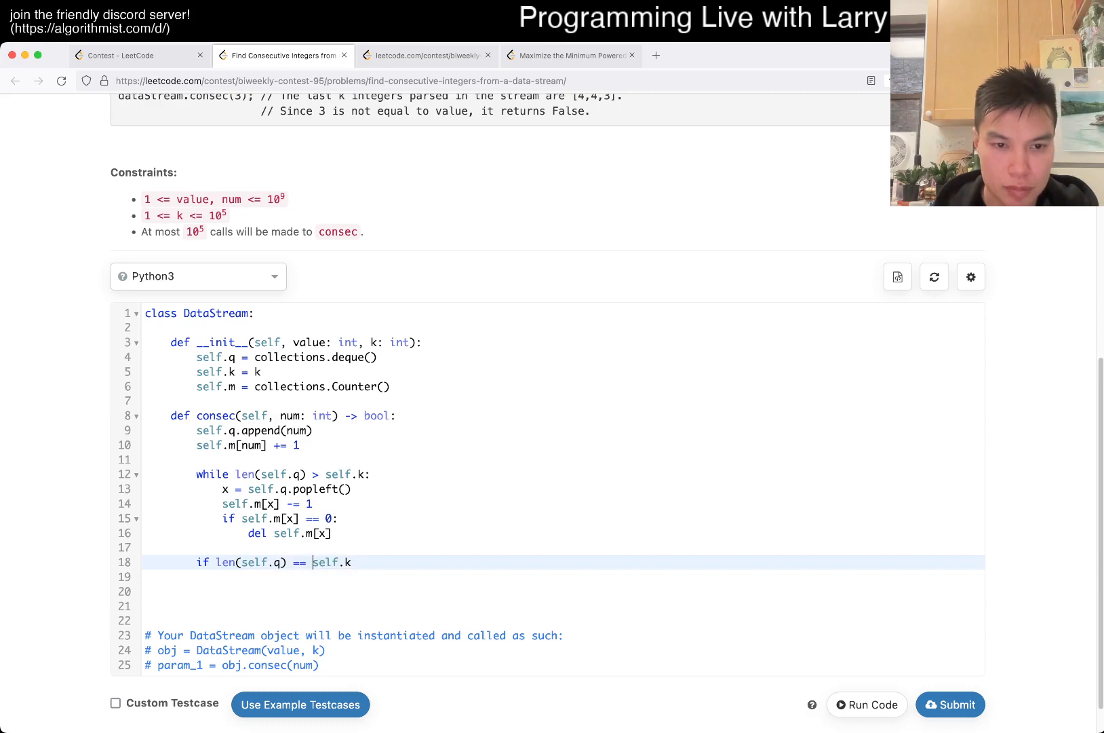
{"action": "type", "text": ":"}
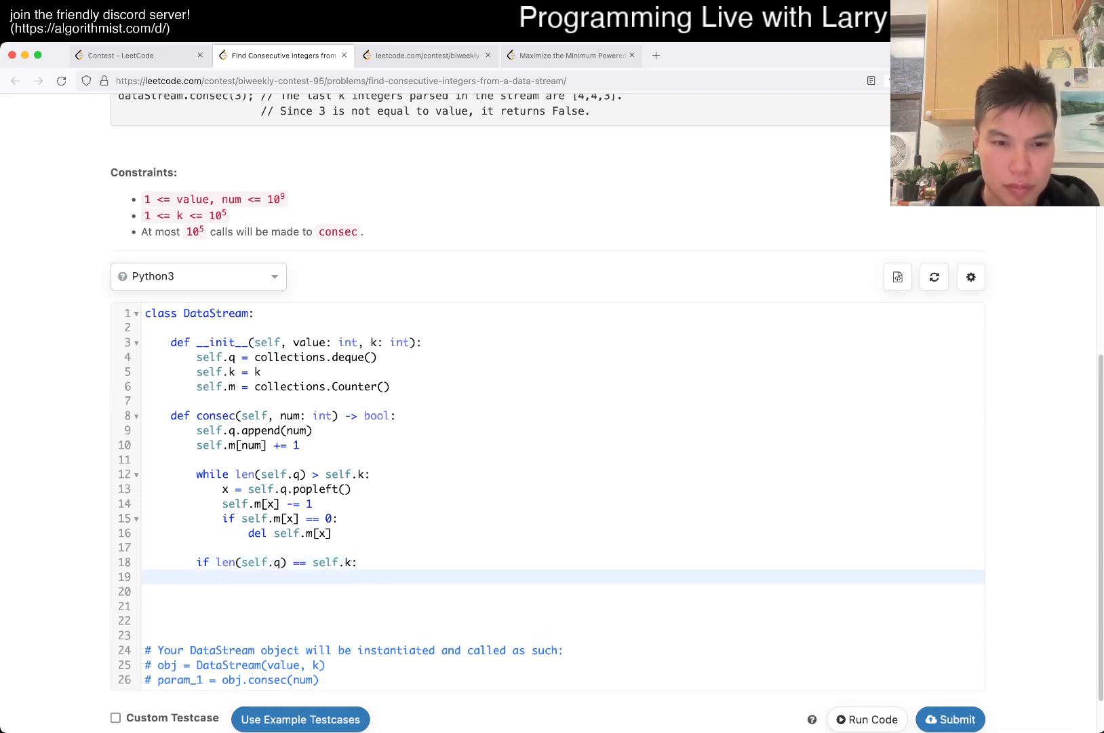
{"action": "scroll", "scroll_direction": "down", "scroll_amount": 3}
{"action": "type", "text": "return"}
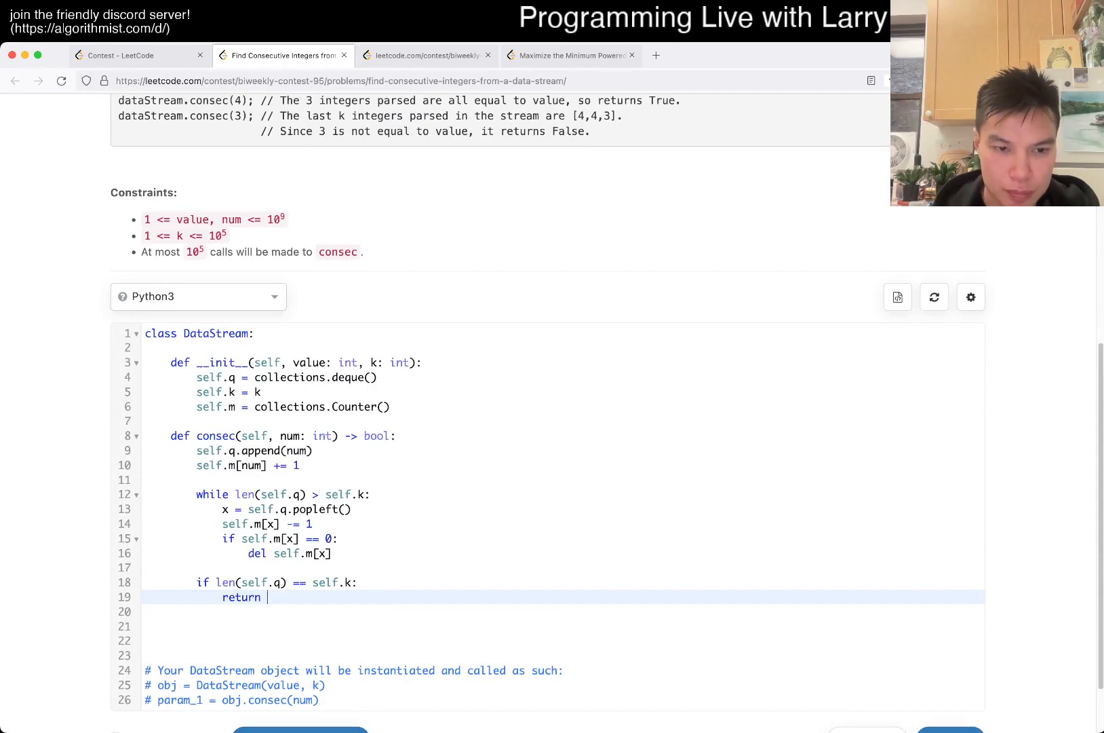
{"action": "type", "text": "len(self.m)"}
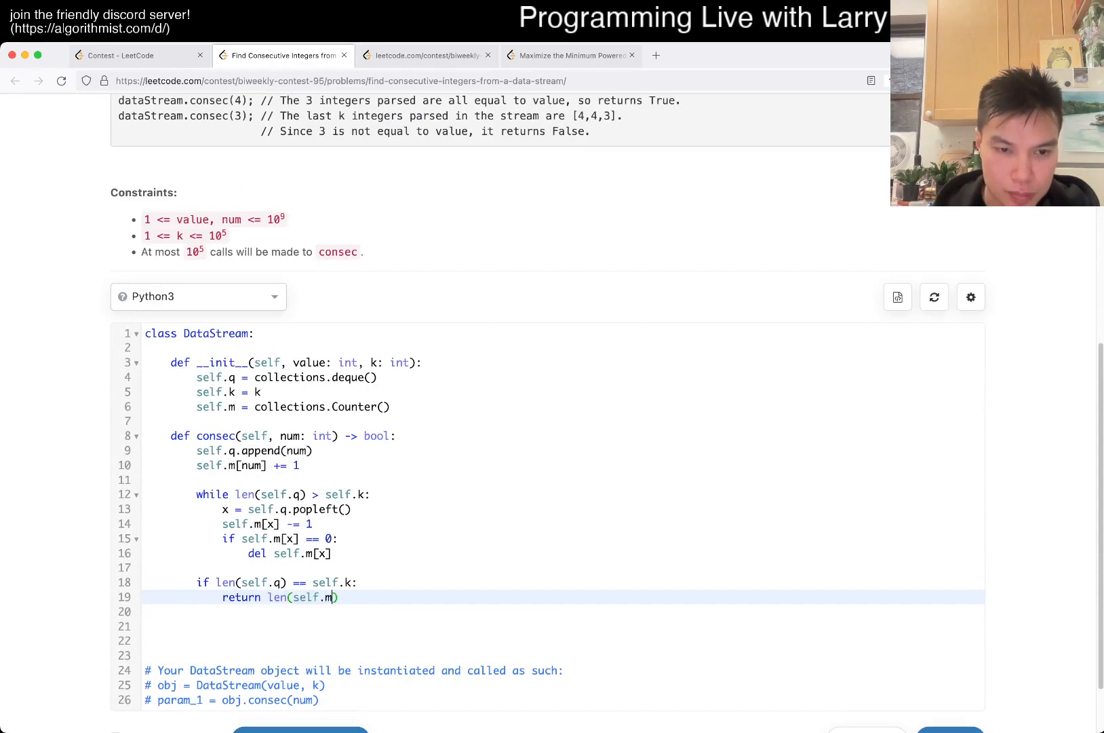
{"action": "type", "text": "== 1"}
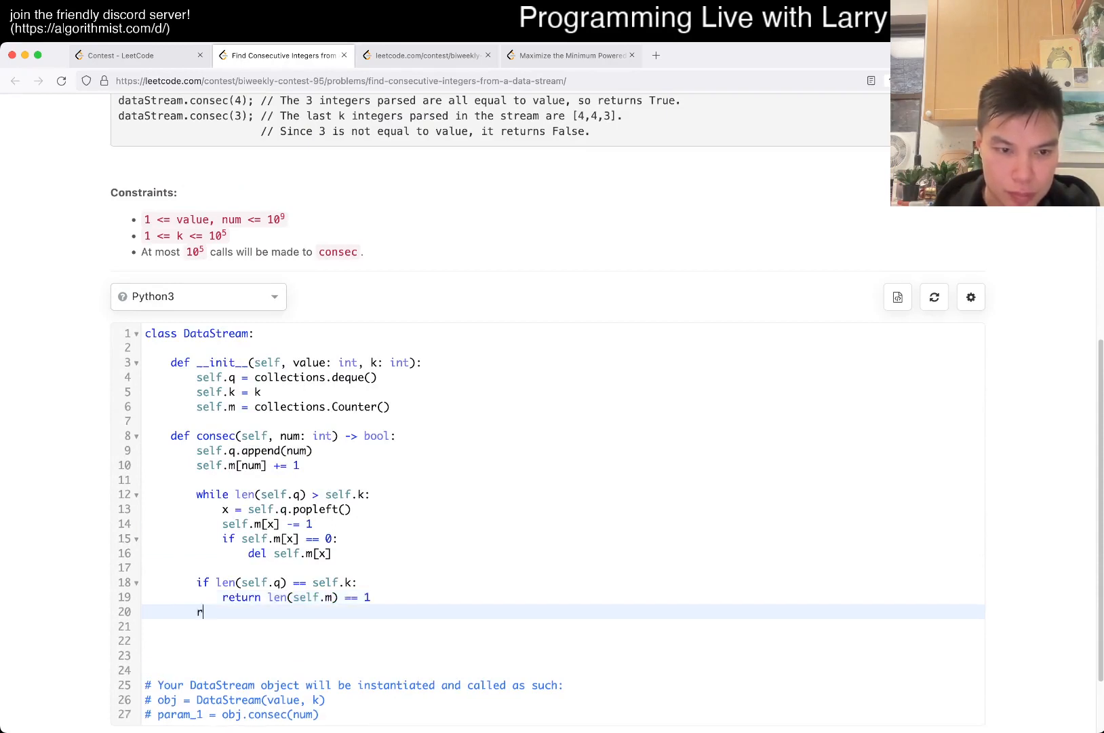
{"action": "type", "text": "eturn False"}
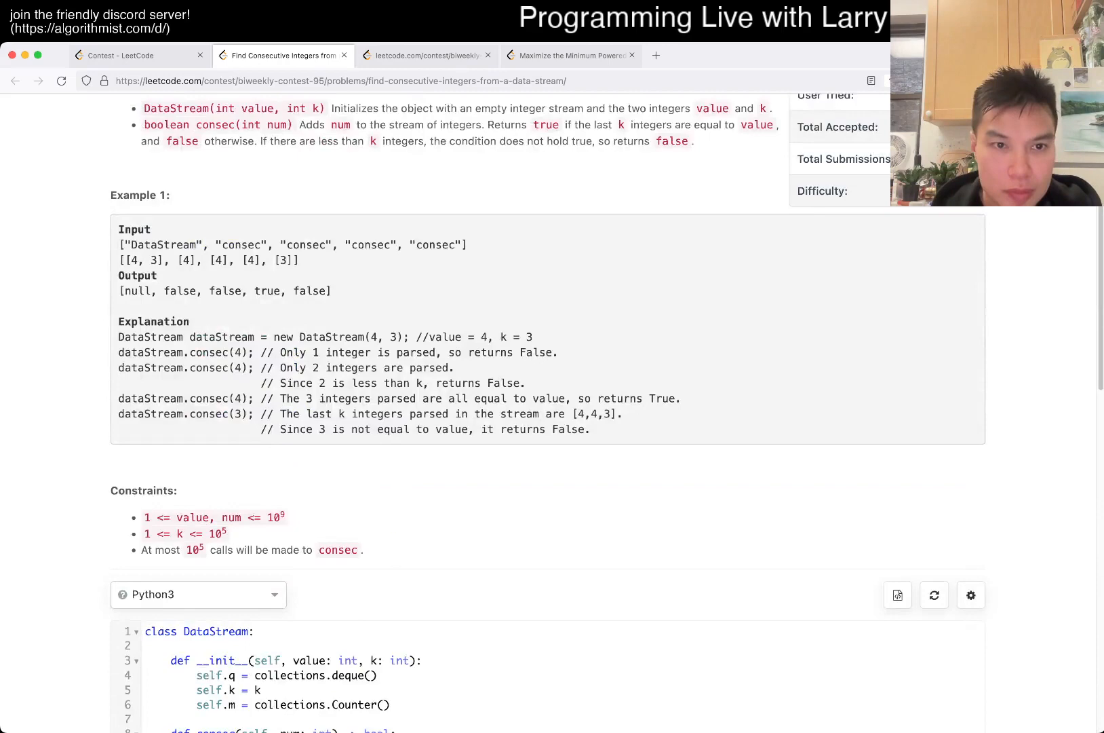
Step: Submit the DataStream solution and receive a Wrong Answer verdict with all outputs true
{"action": "scroll", "scroll_direction": "down", "scroll_amount": 3}
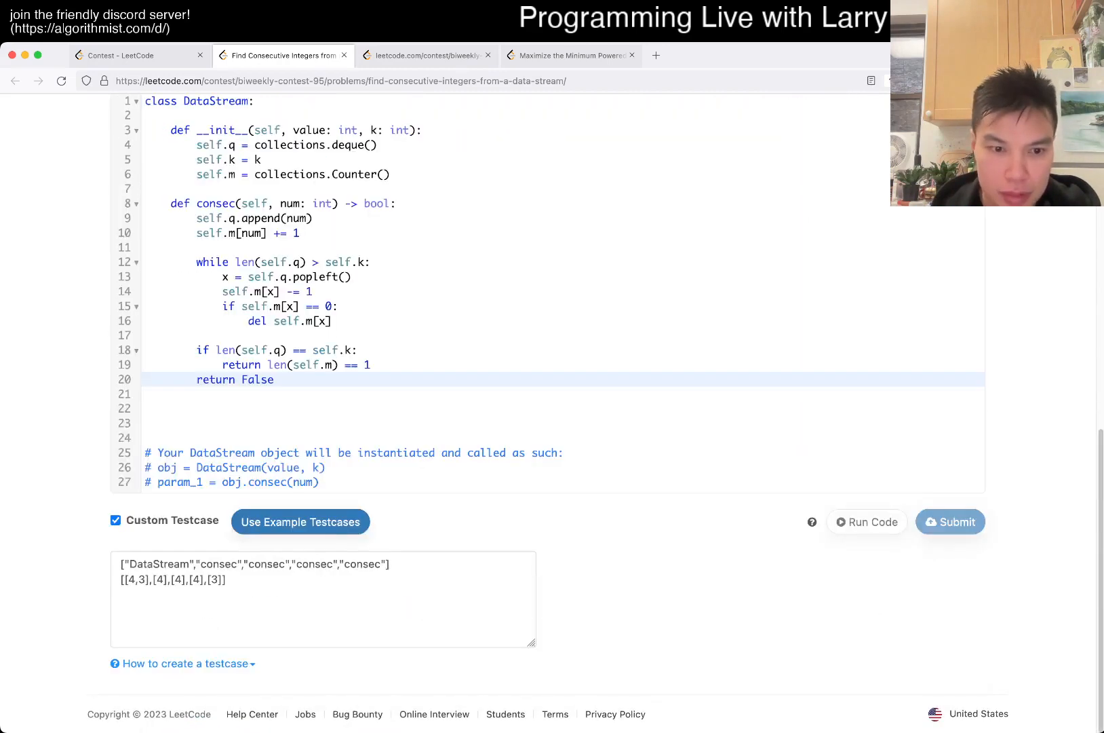
{"action": "left_click", "coordinate": [950, 521]}
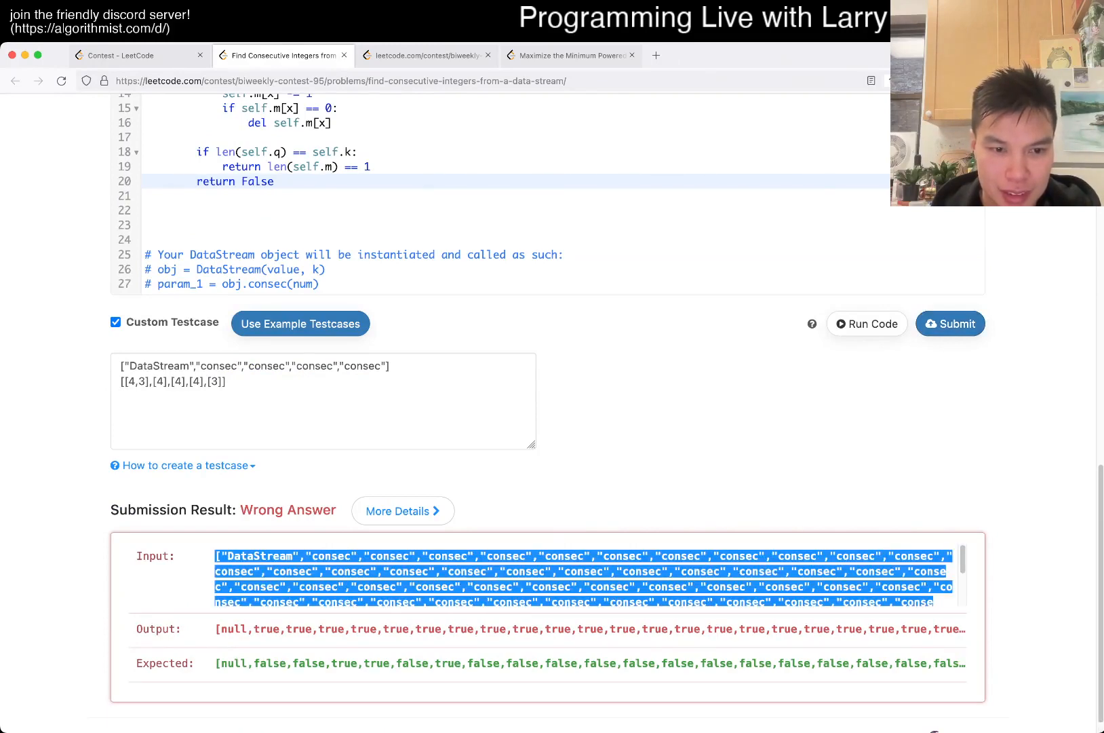
{"action": "scroll", "scroll_direction": "down", "scroll_amount": 3}
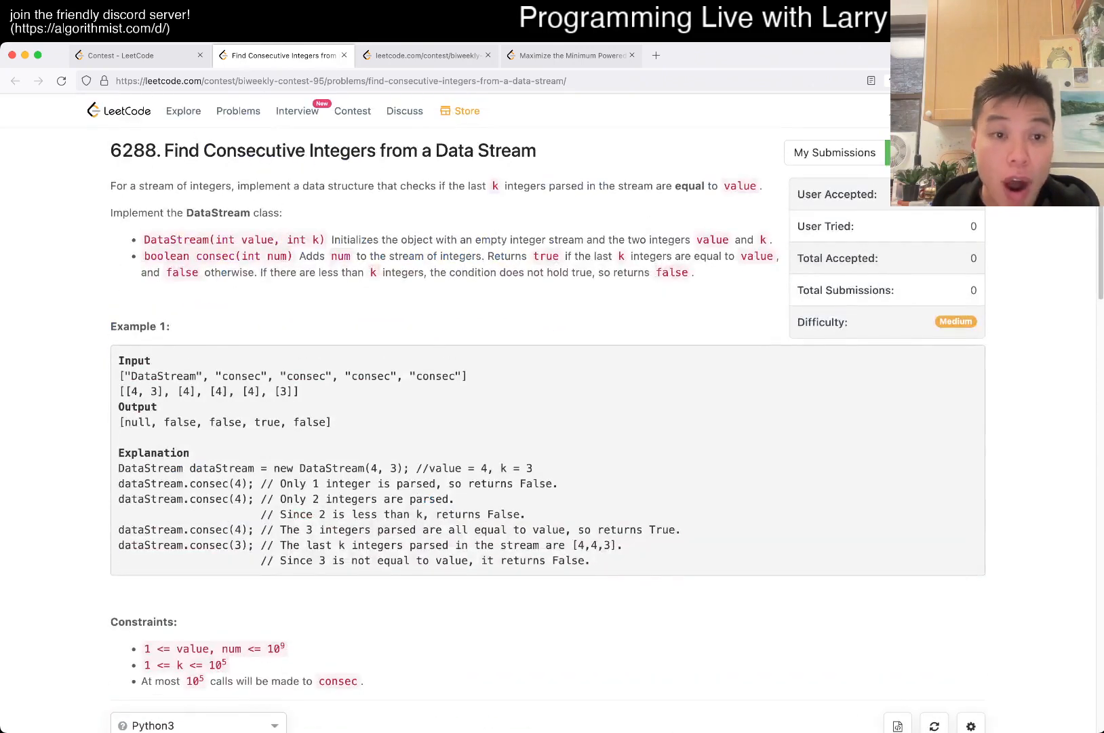
{"action": "double_click", "coordinate": [257, 240]}
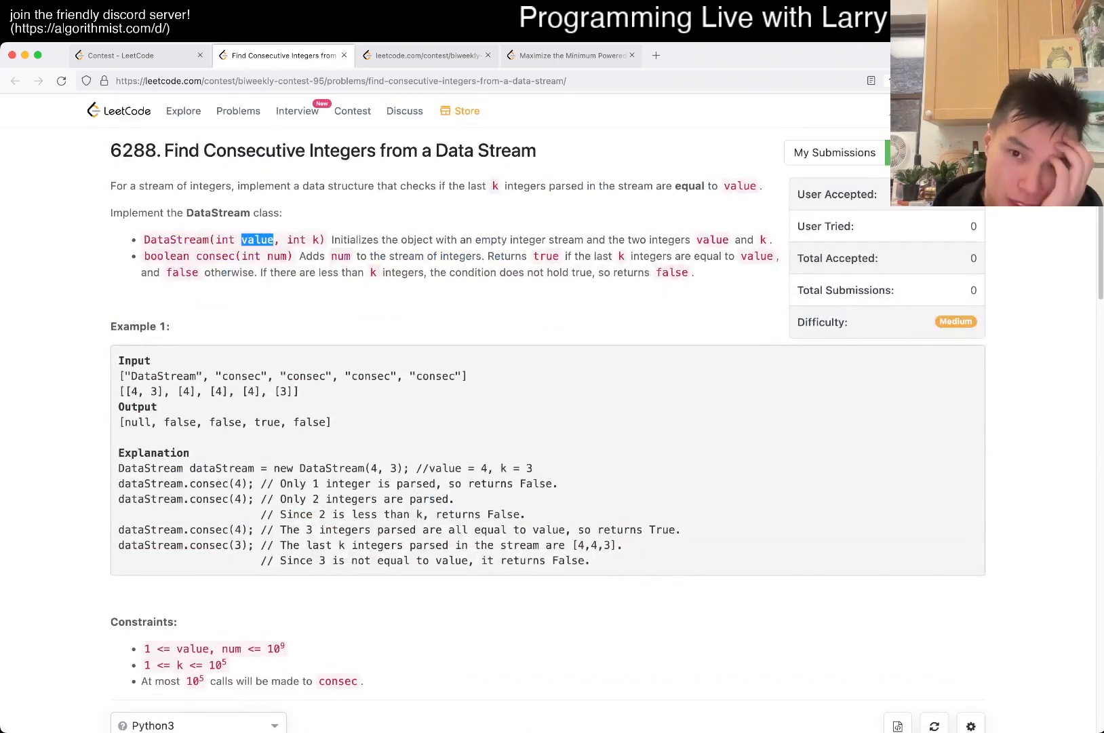
{"action": "scroll", "scroll_direction": "down", "scroll_amount": 3}
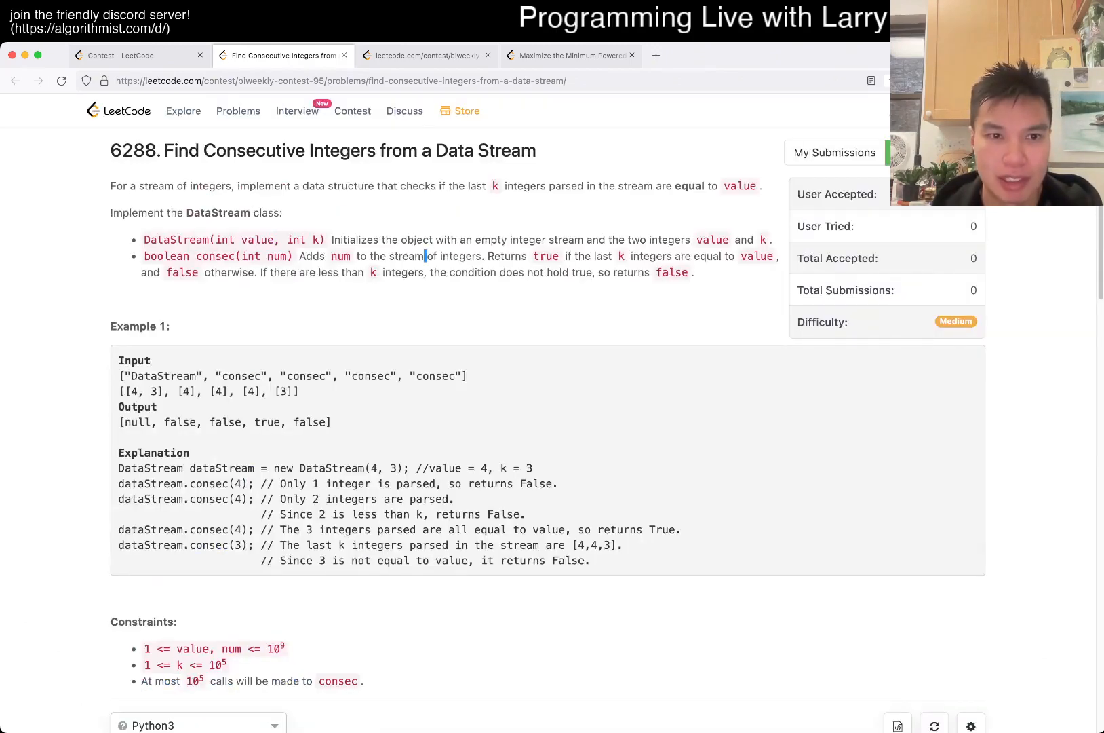
{"action": "scroll", "scroll_direction": "down", "scroll_amount": 3}
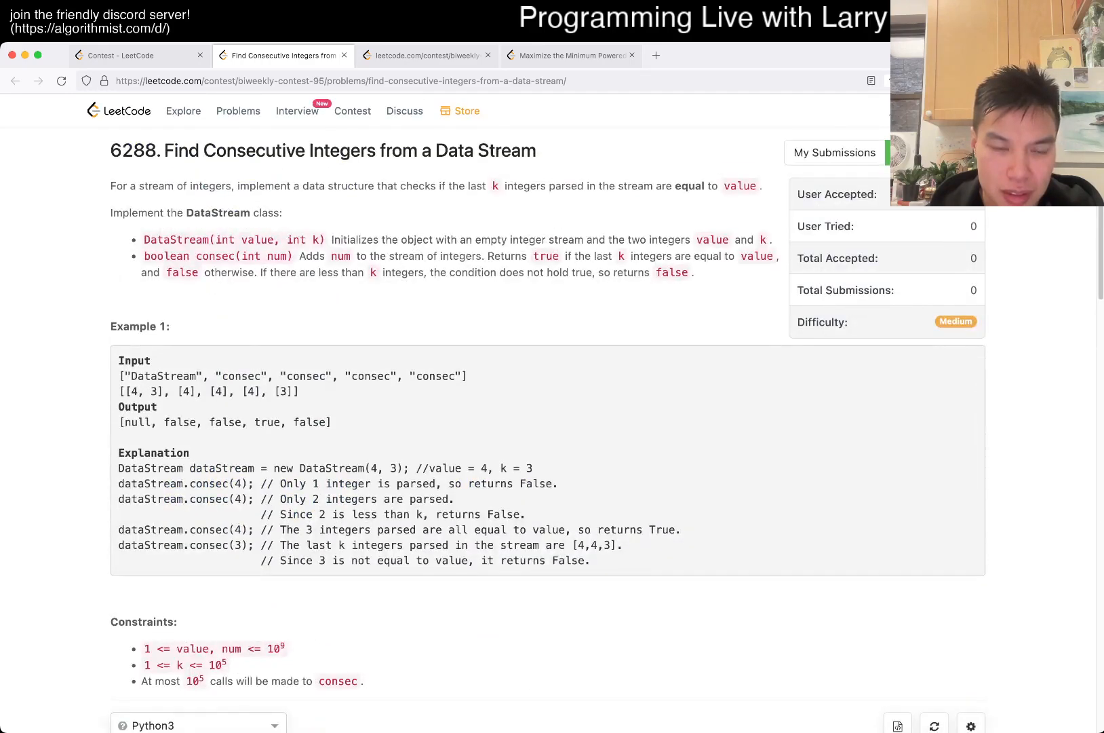
{"action": "scroll", "scroll_direction": "down", "scroll_amount": 3}
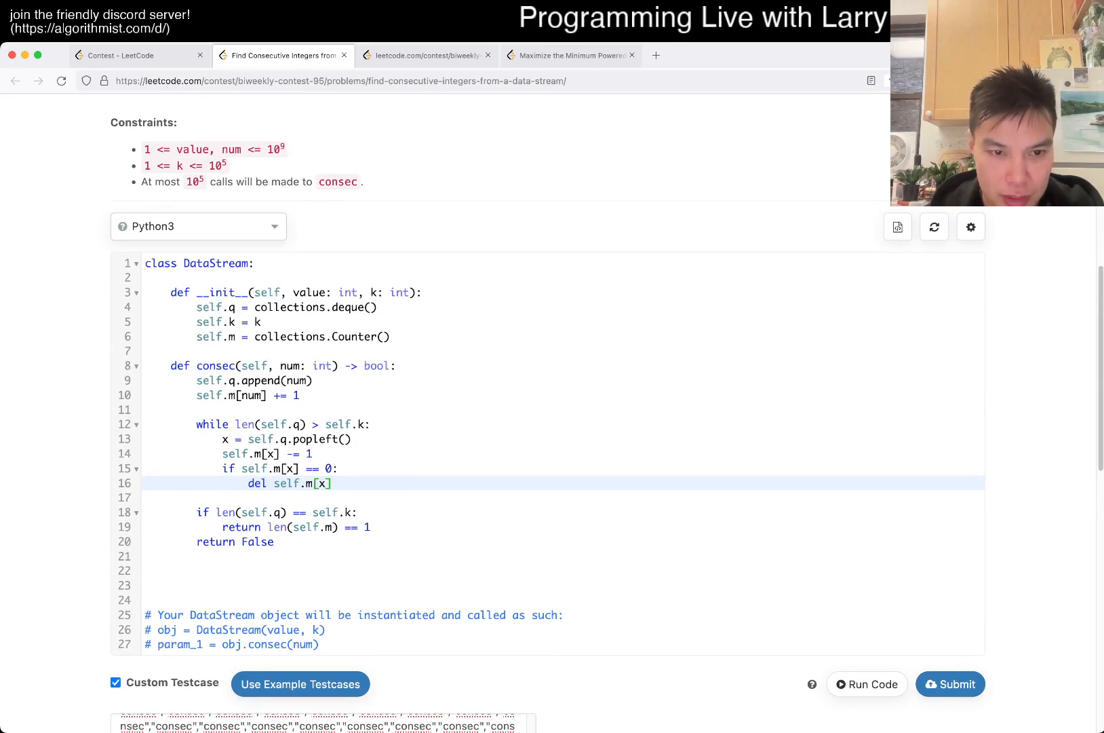
Step: Store self.v = value in __init__ and make consec return self.m[self.v] == self.k
{"action": "left_click", "coordinate": [372, 526]}
{"action": "type", "text": " and self["}
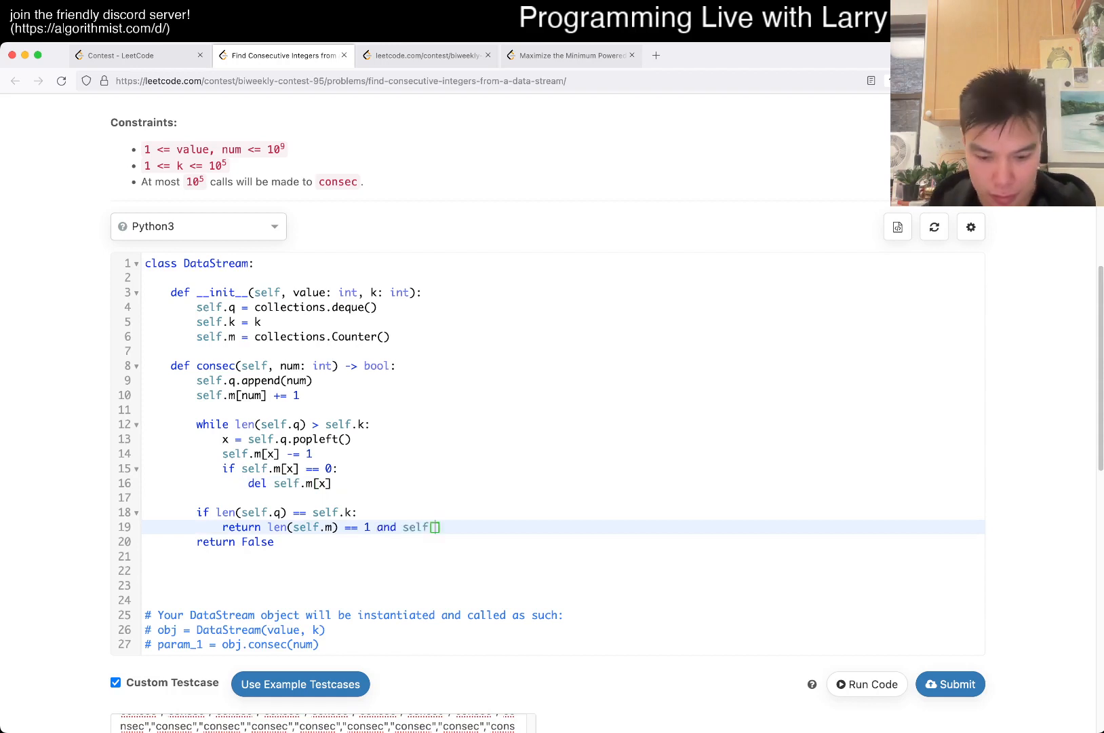
{"action": "type", "text": "."}
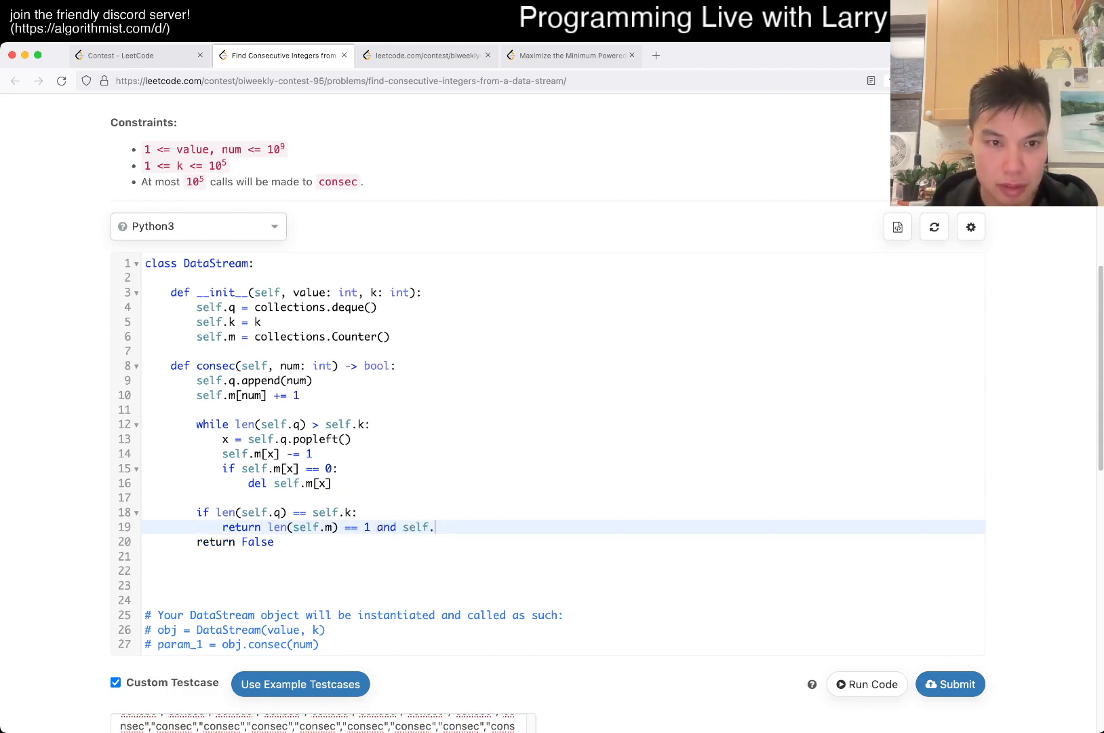
{"action": "type", "text": "s"}
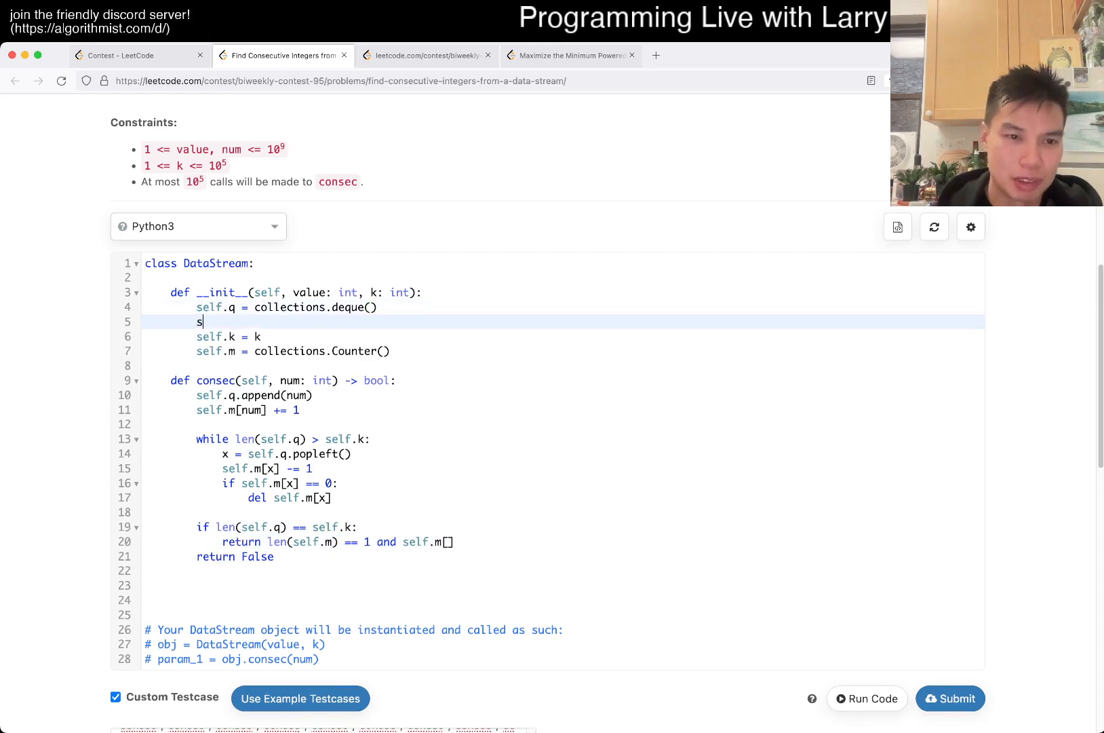
{"action": "type", "text": "elf.v = value"}
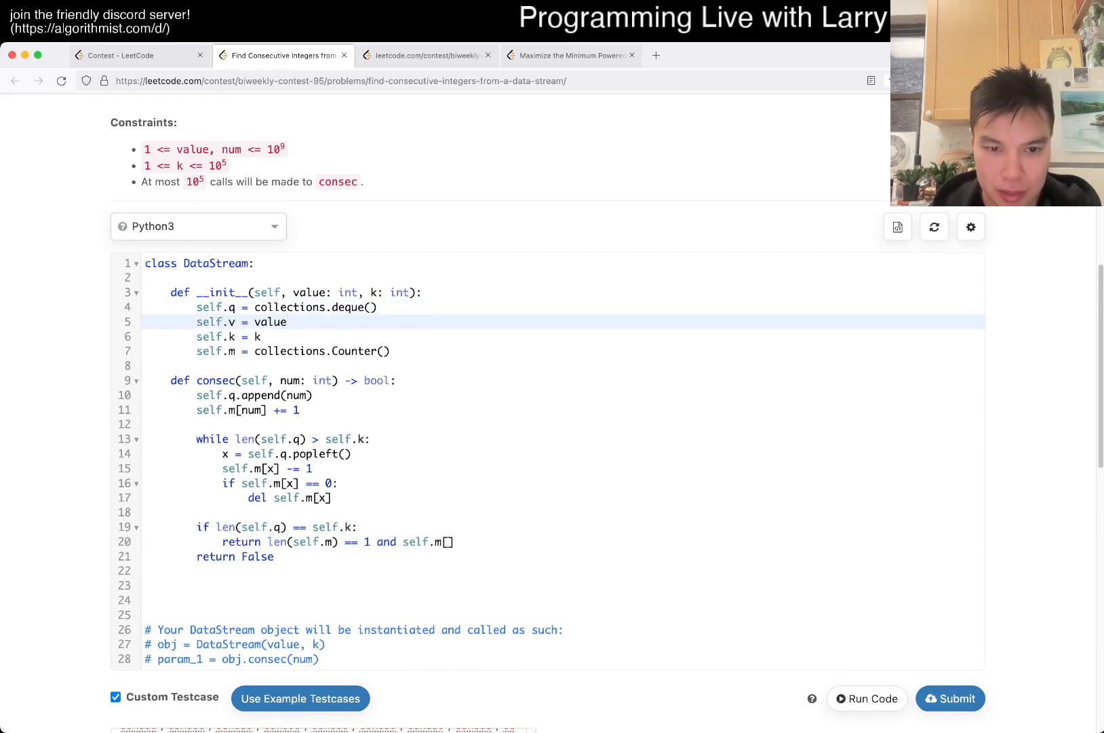
{"action": "type", "text": "self.v"}
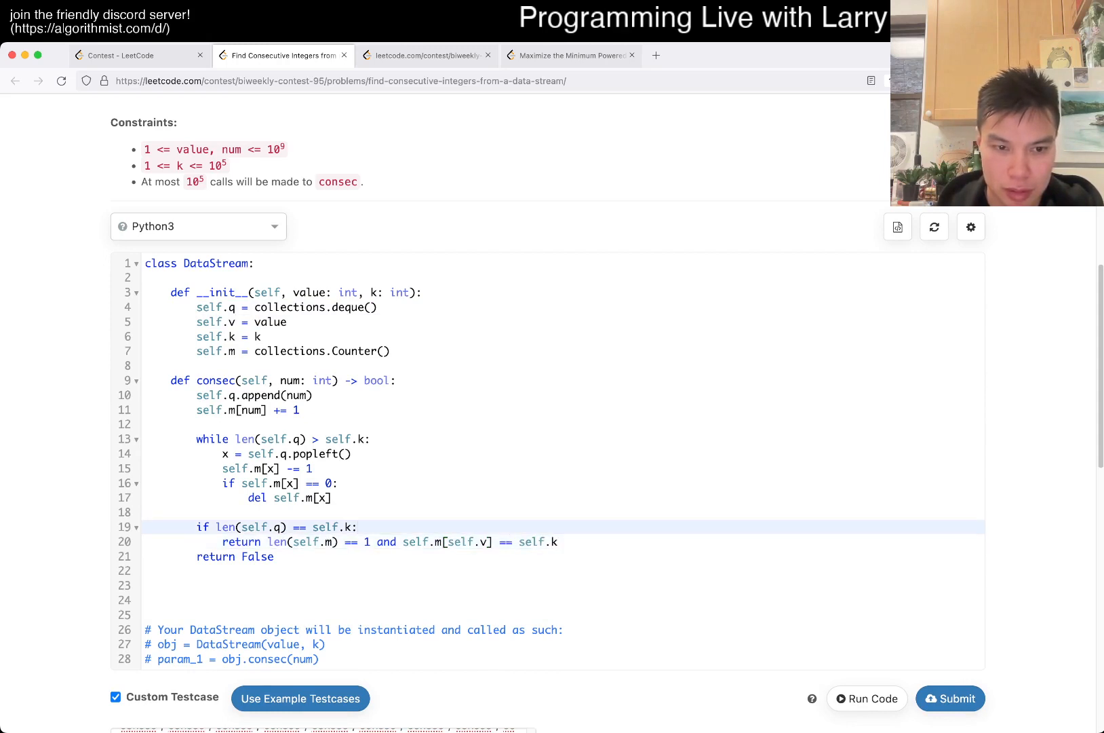
{"action": "type", "text": "return s"}
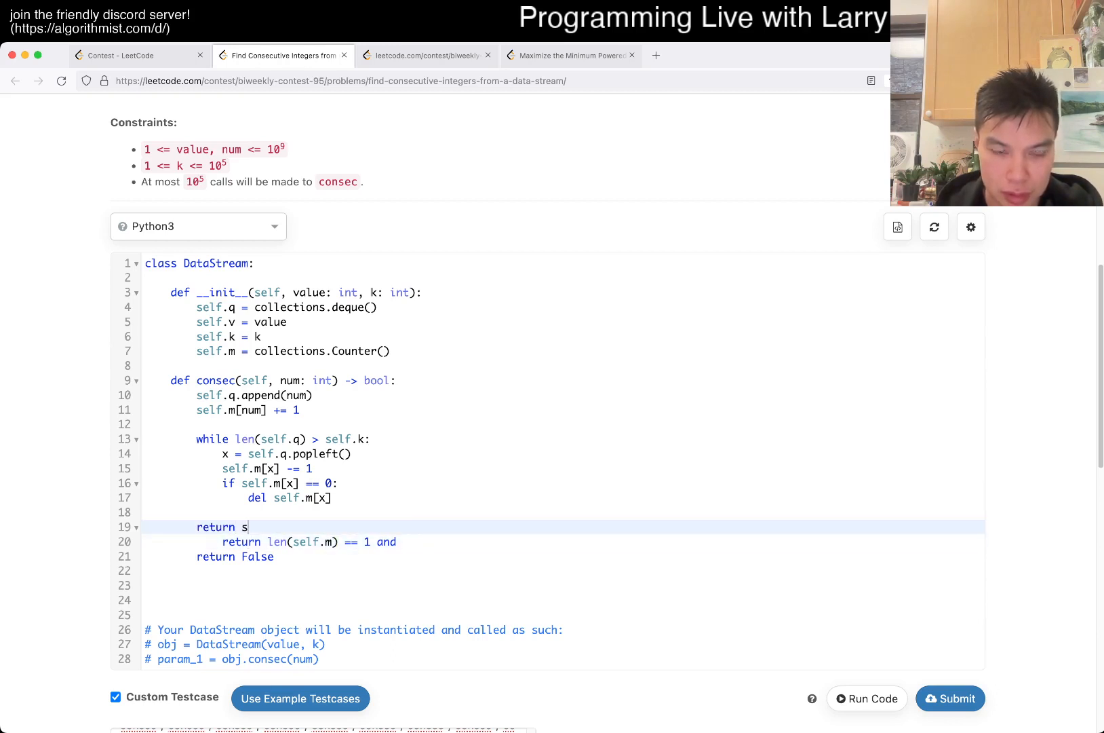
{"action": "type", "text": "elf.m[self.v] == self.k"}
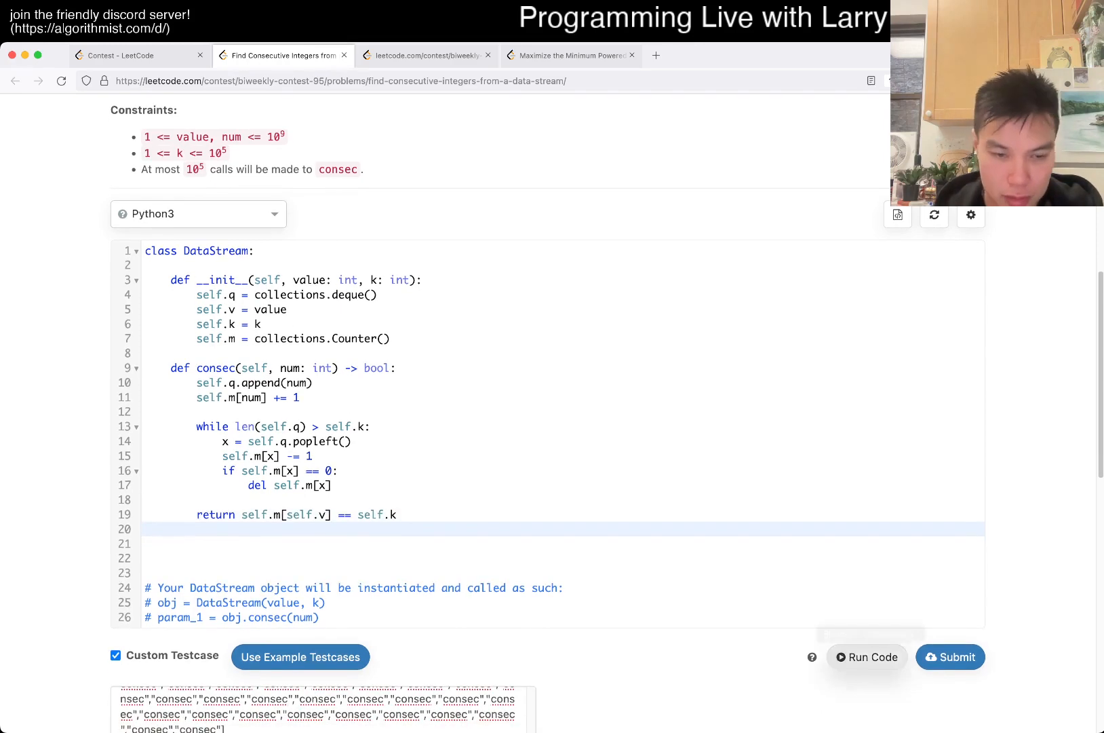
Step: Run the code on the custom testcases to see mixed true/false results
{"action": "left_click", "coordinate": [950, 657]}
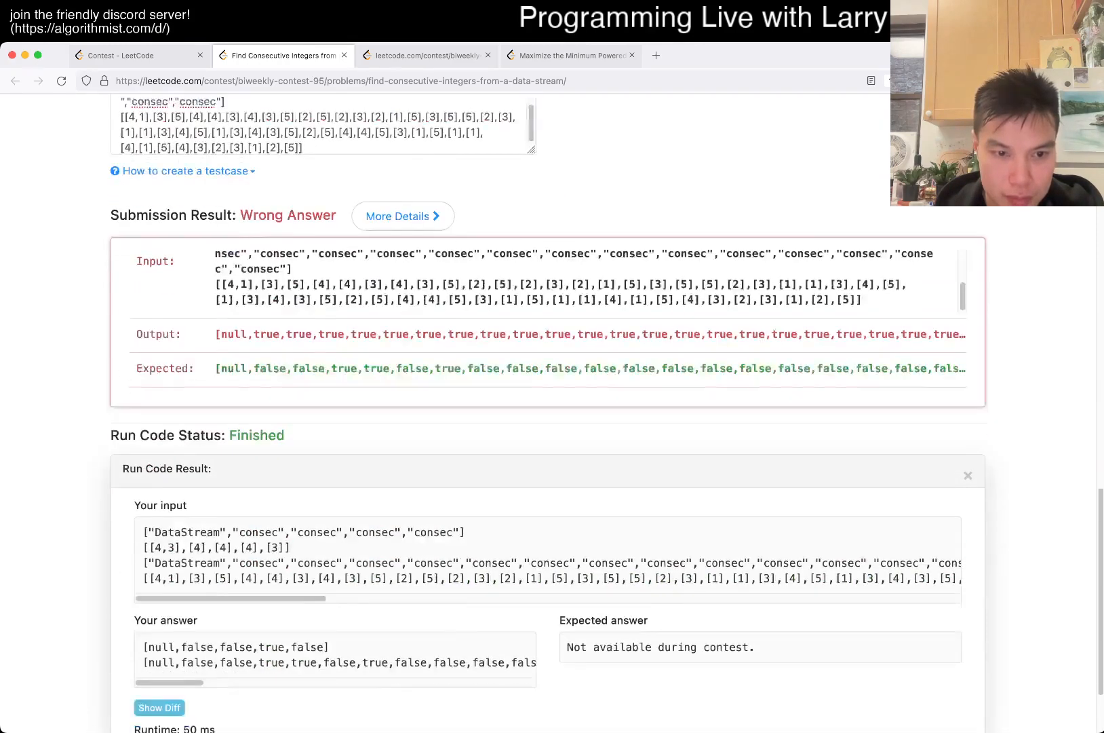
{"action": "scroll", "scroll_direction": "down", "scroll_amount": 3}
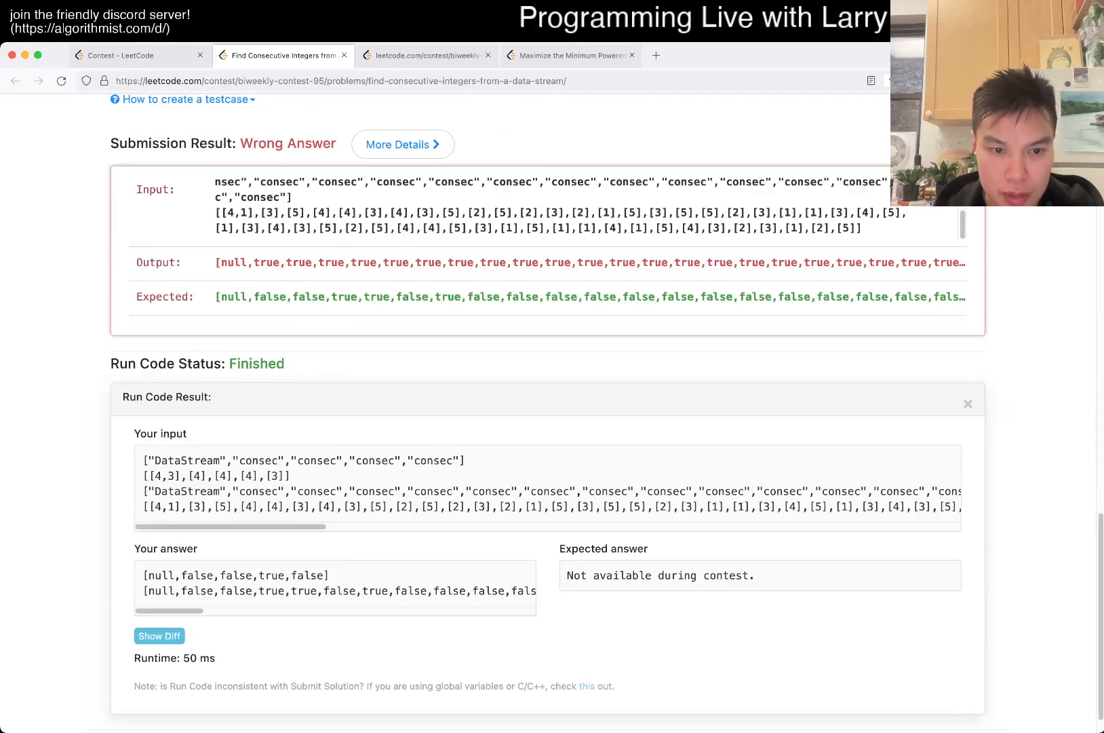